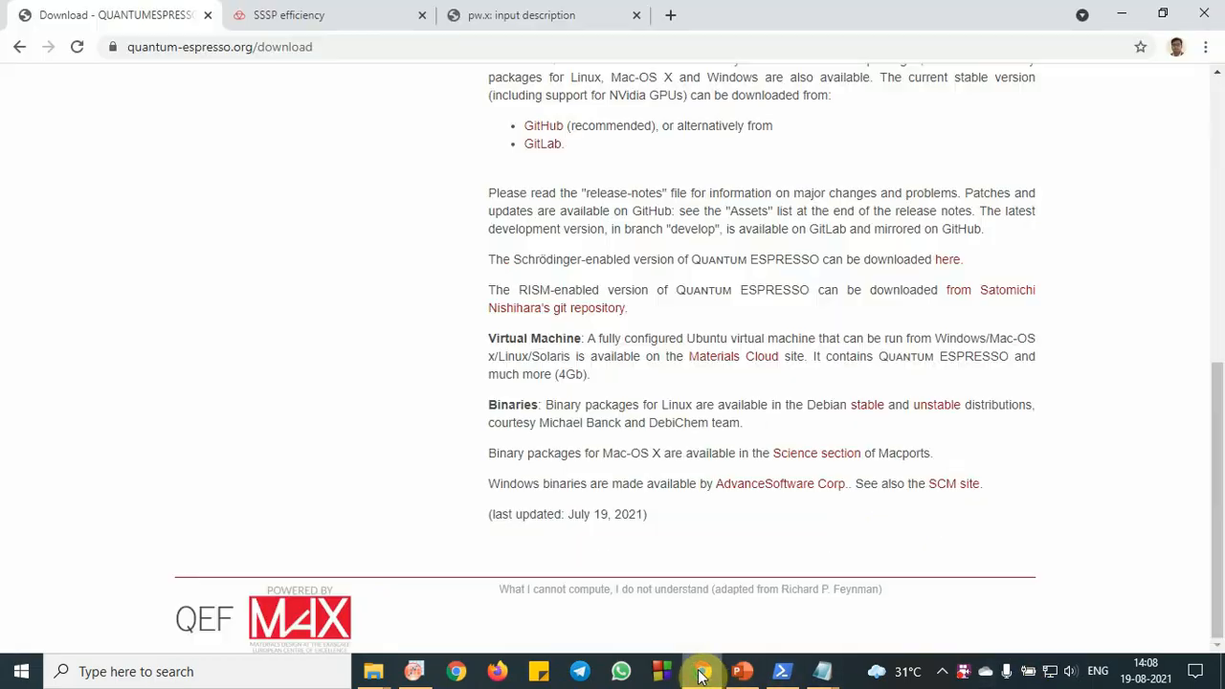
Maximize the test folder, open H2.in in Notepad, and return to the browser.
scroll("up", 3)
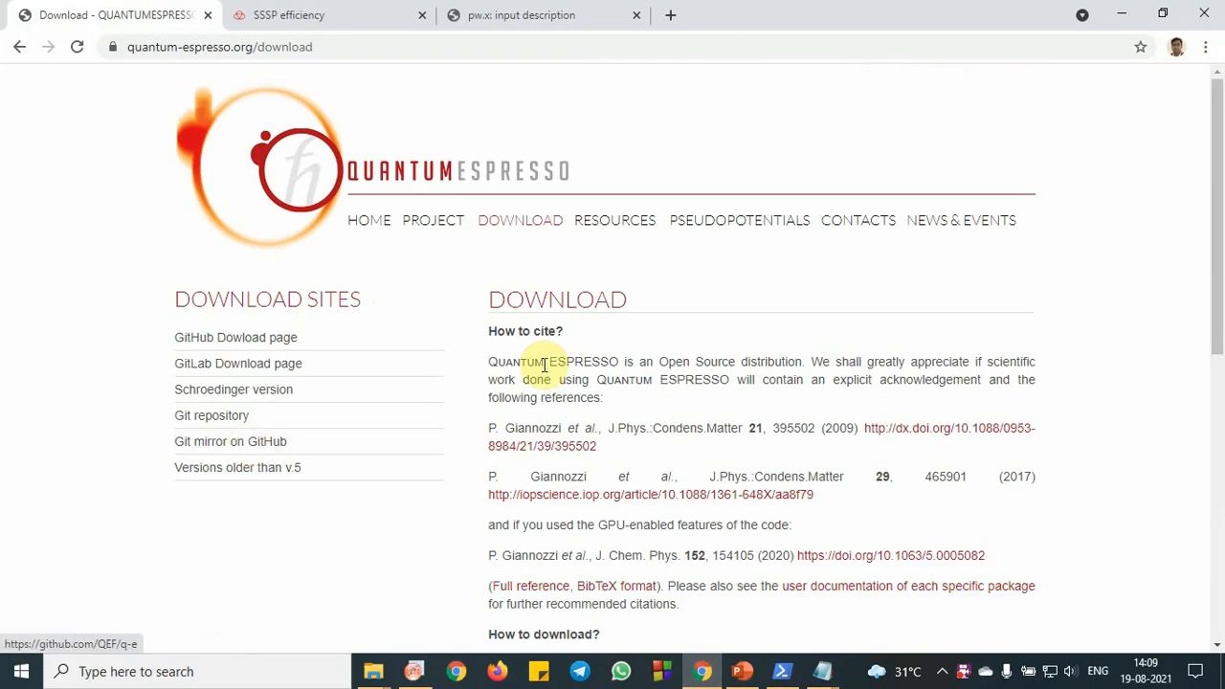
scroll("down", 3)
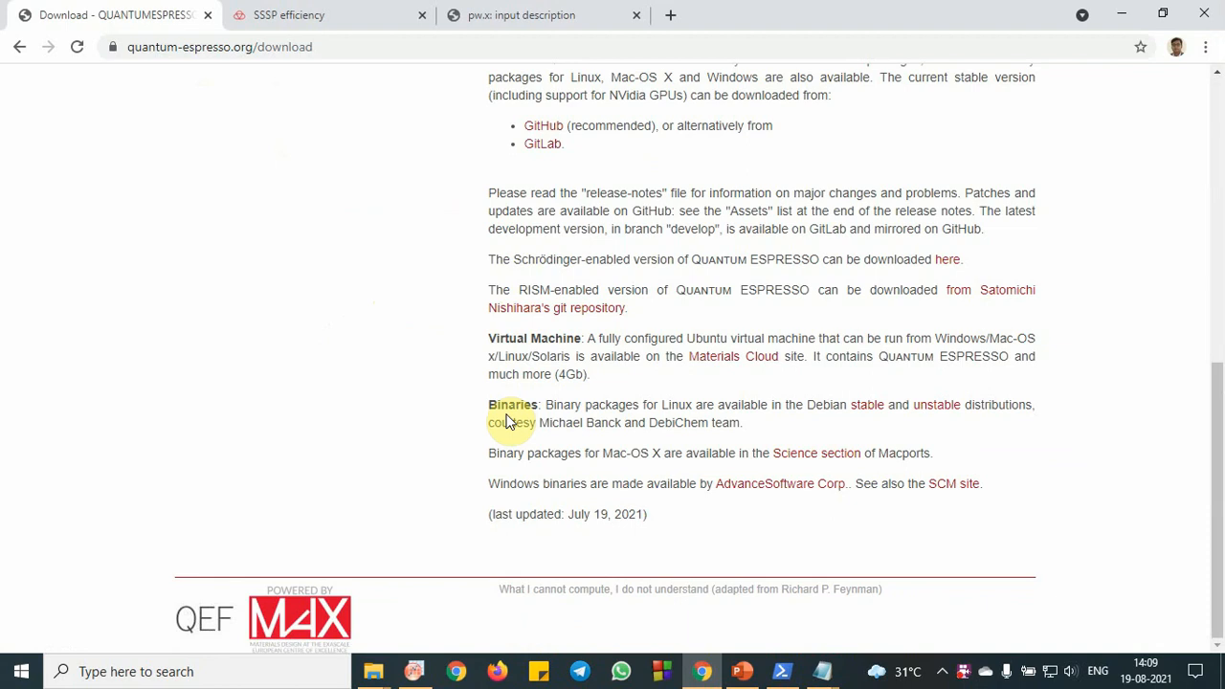
mouse_move(584, 409)
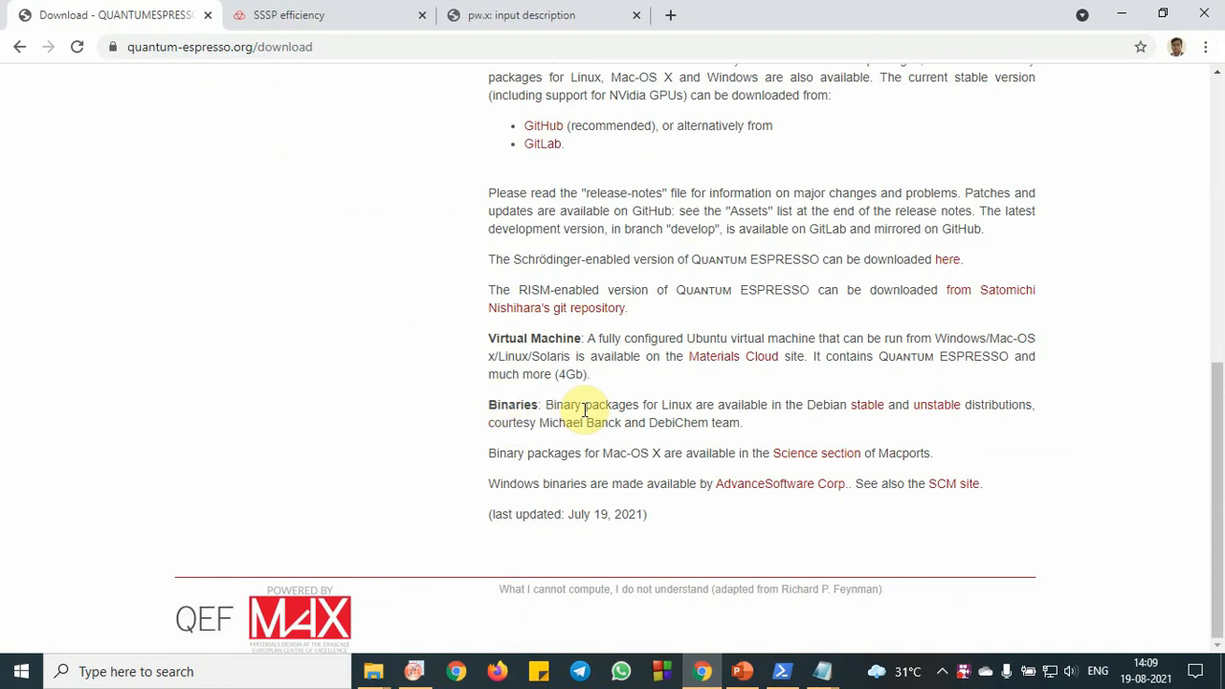
left_click(316, 14)
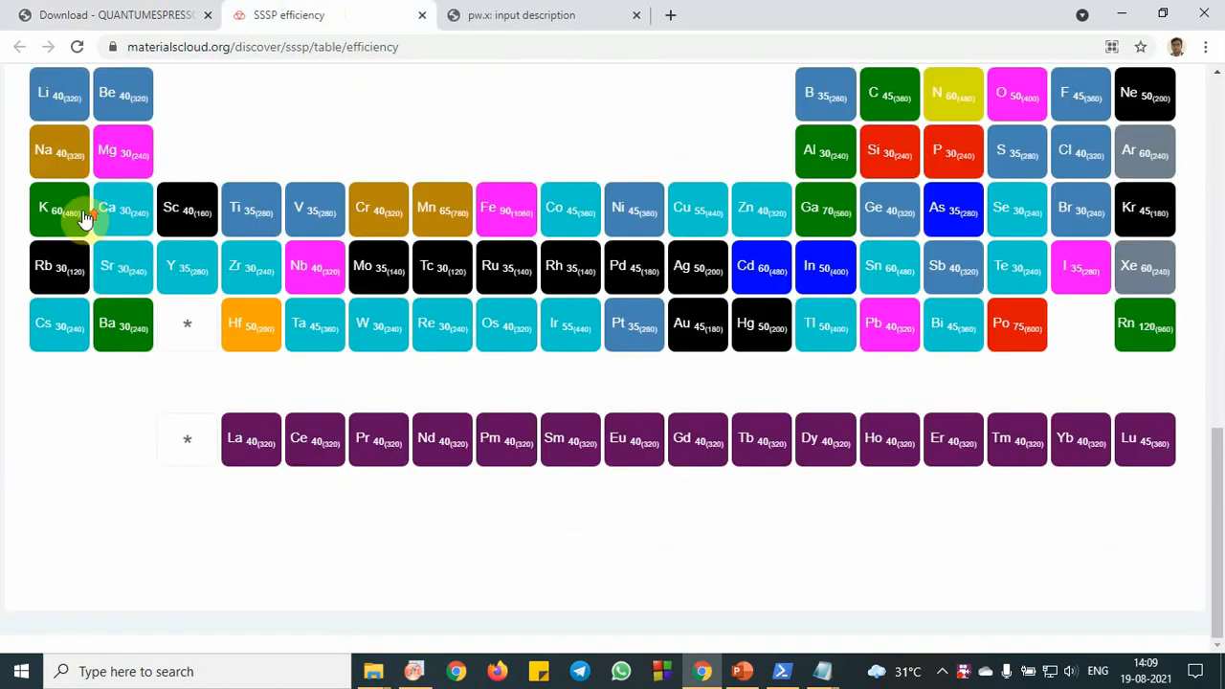
scroll("up", 3)
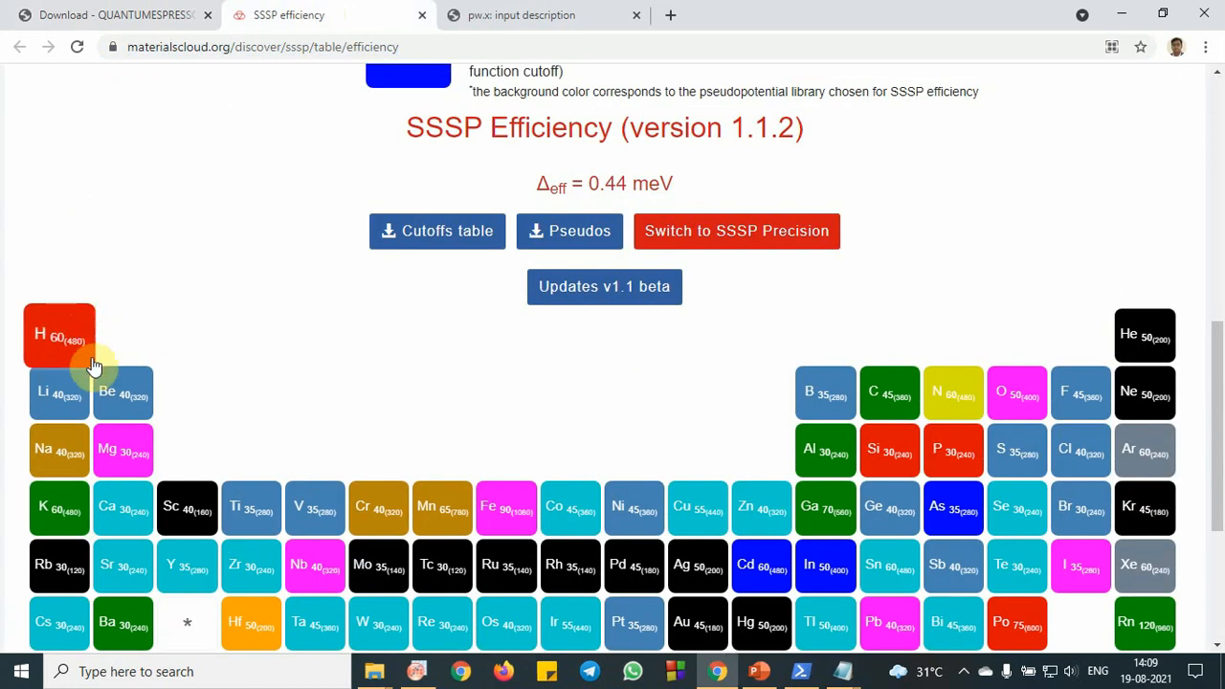
mouse_move(1099, 7)
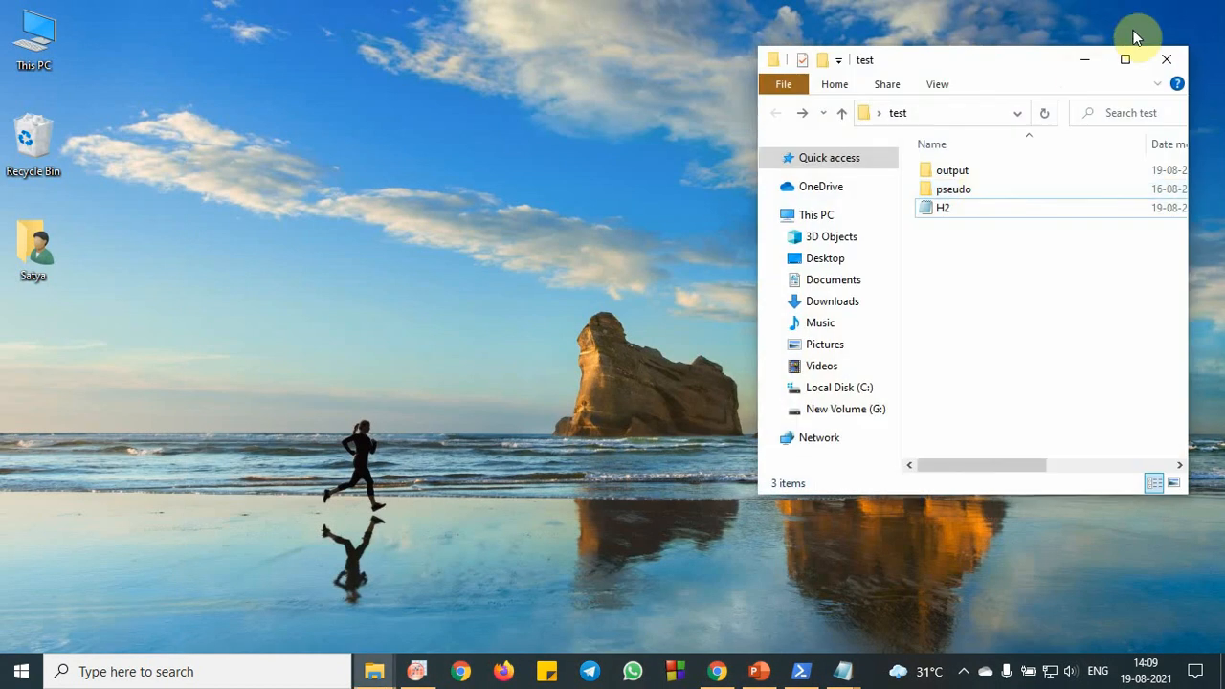
left_click(1126, 58)
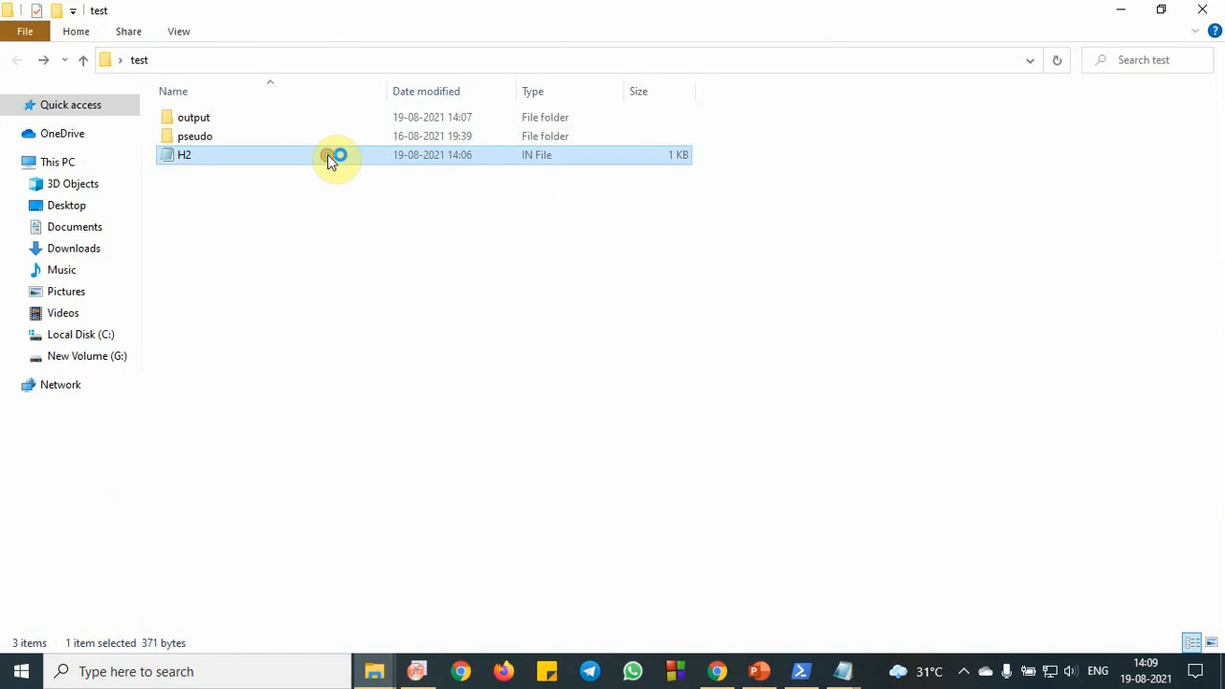
double_click(183, 154)
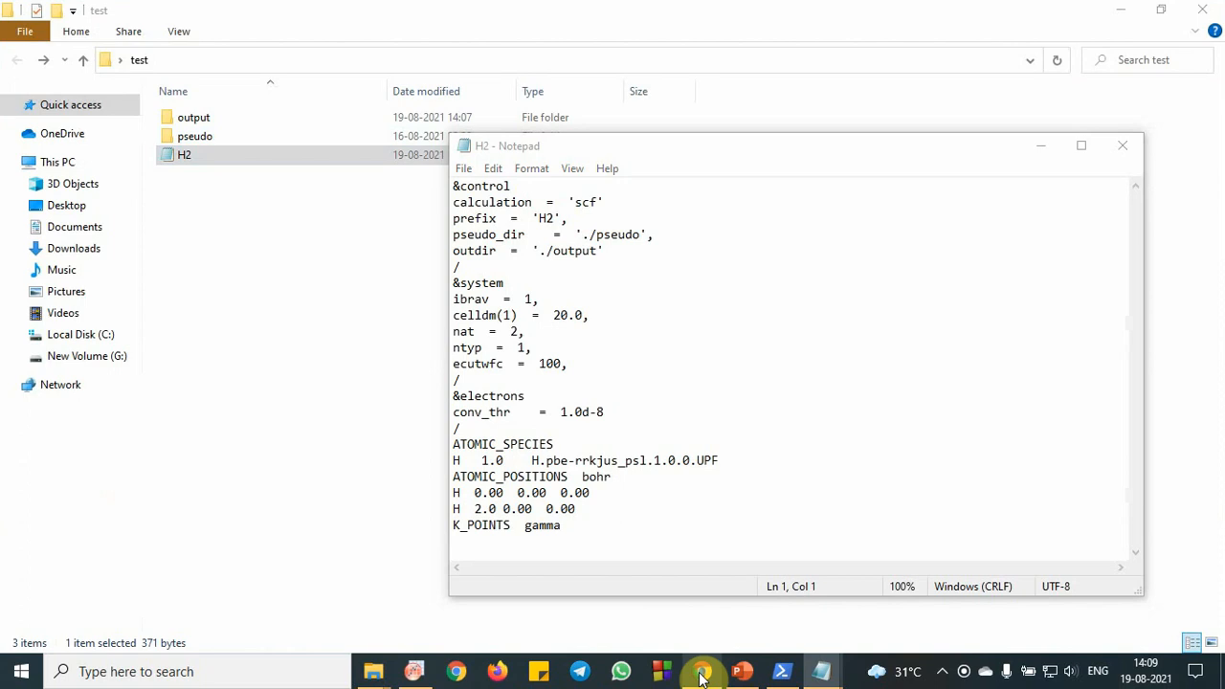
left_click(702, 671)
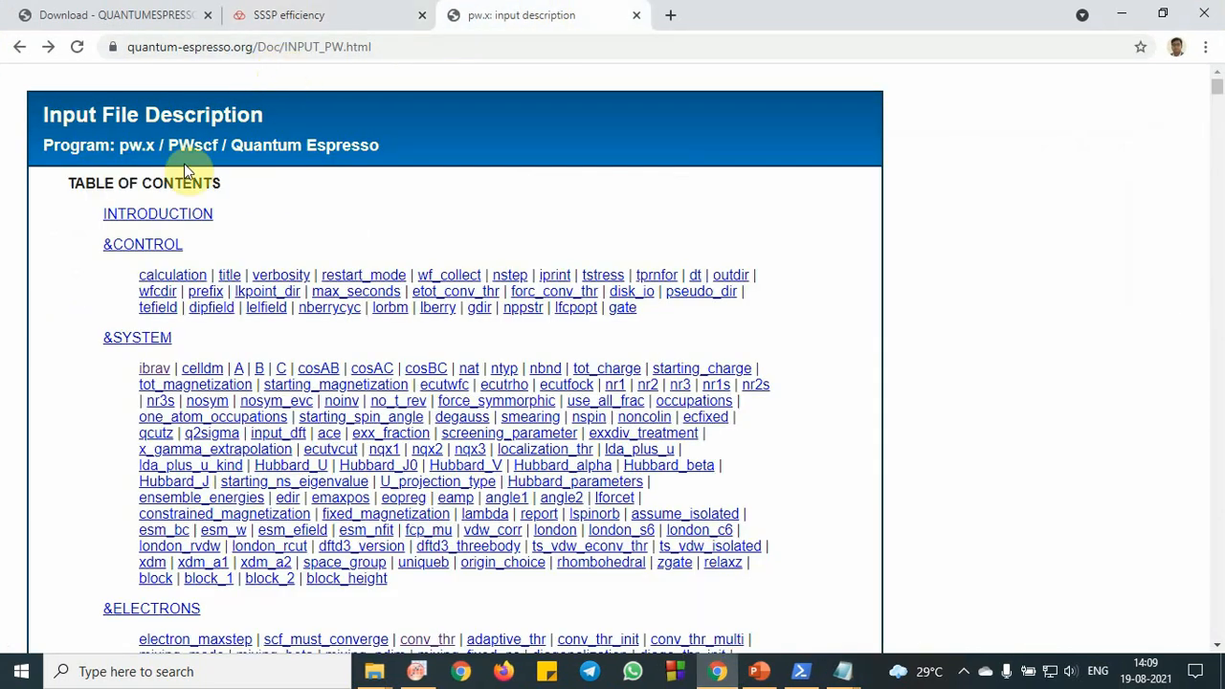
mouse_move(276, 173)
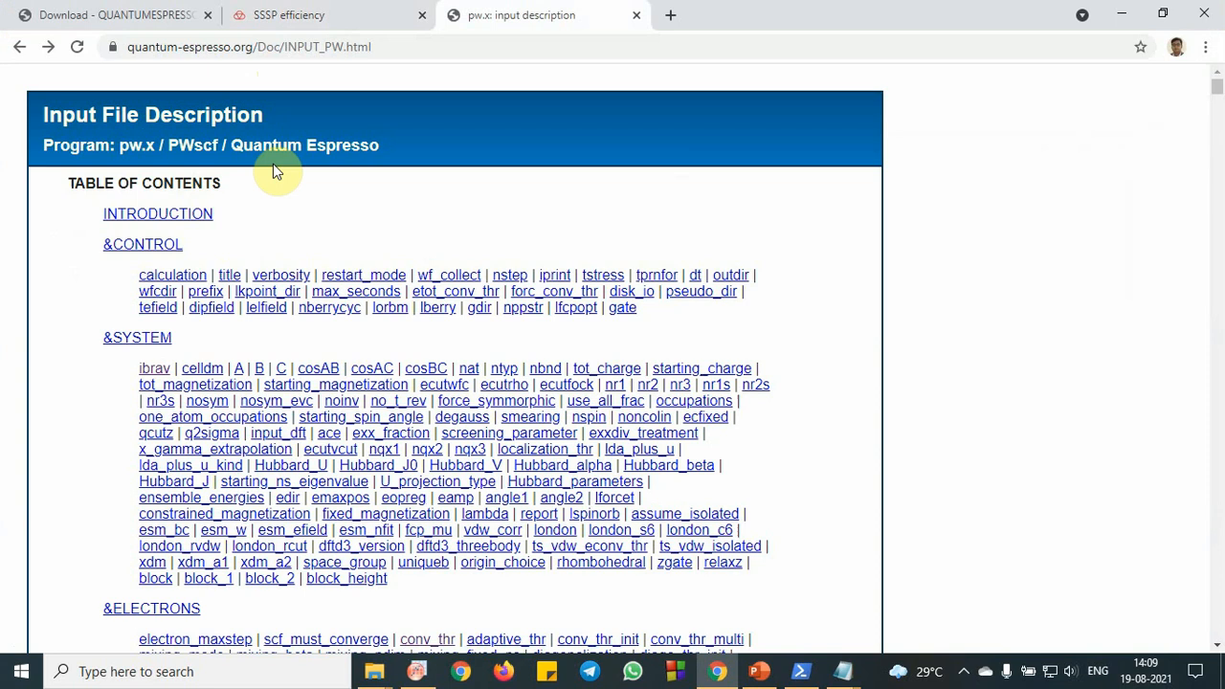
scroll("down", 3)
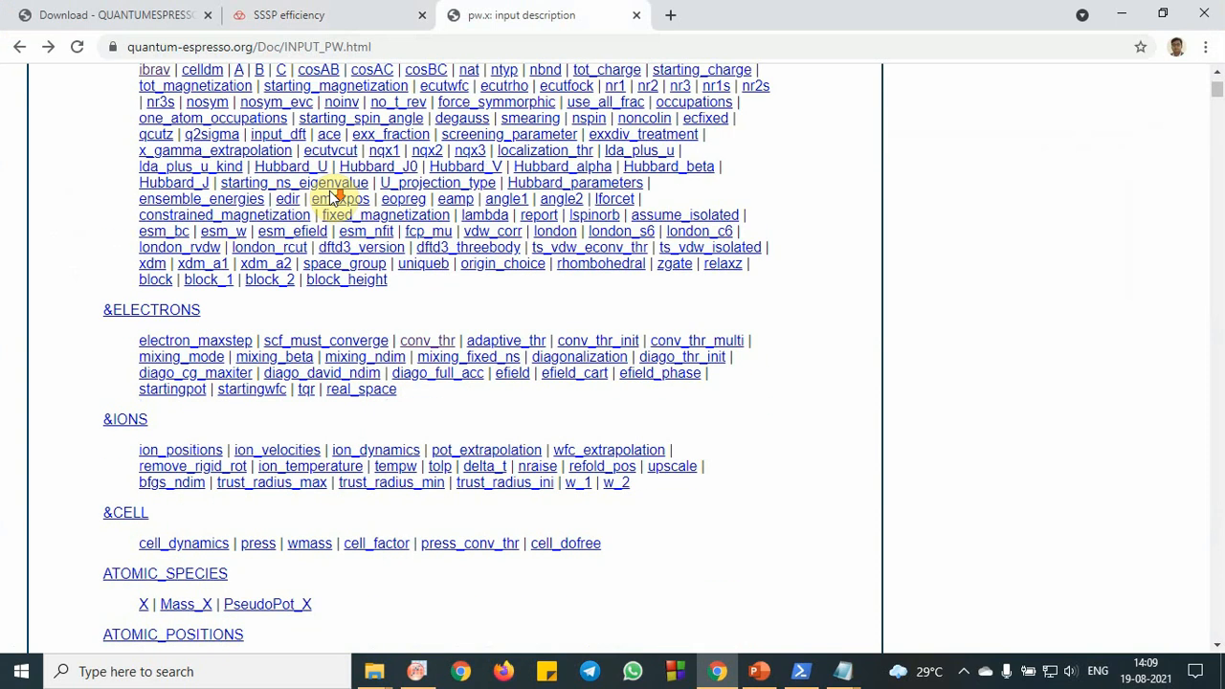
scroll("down", 3)
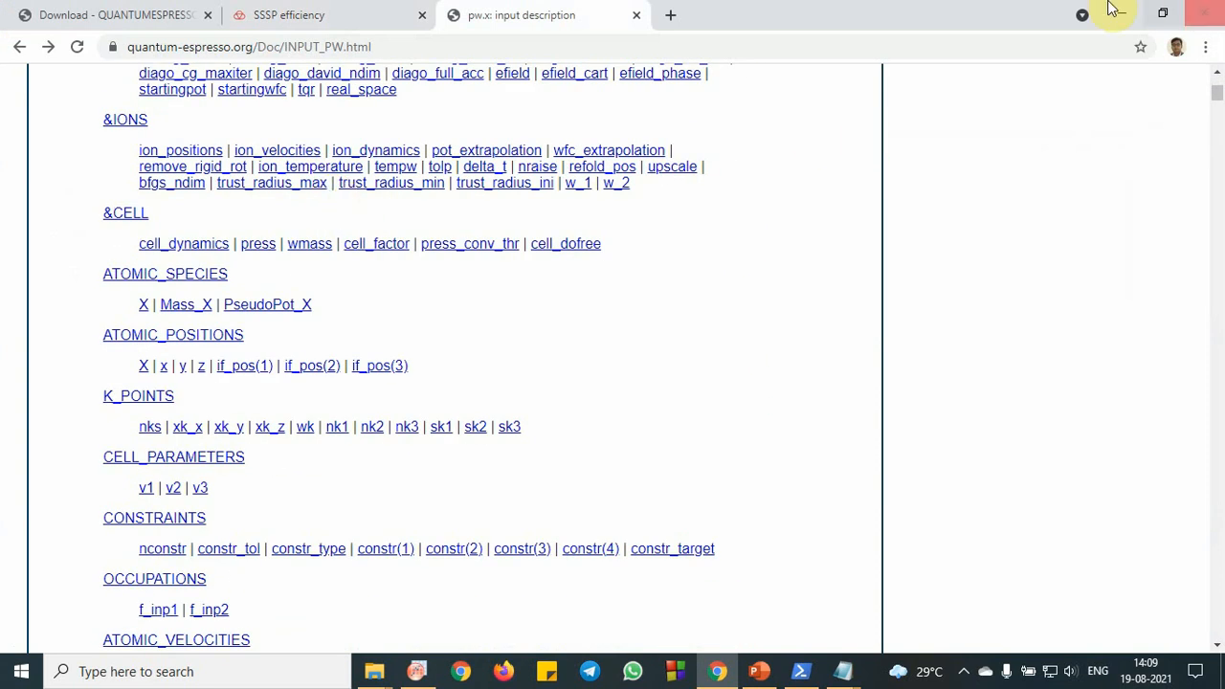
left_click(841, 671)
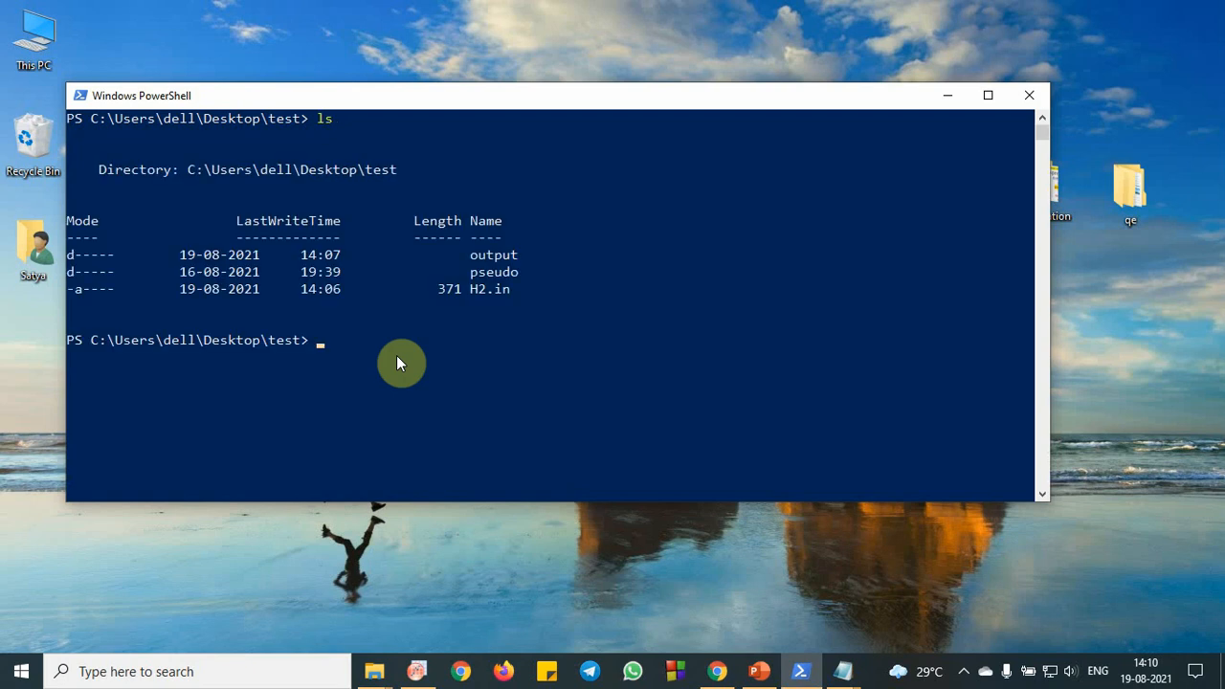
mouse_move(474, 306)
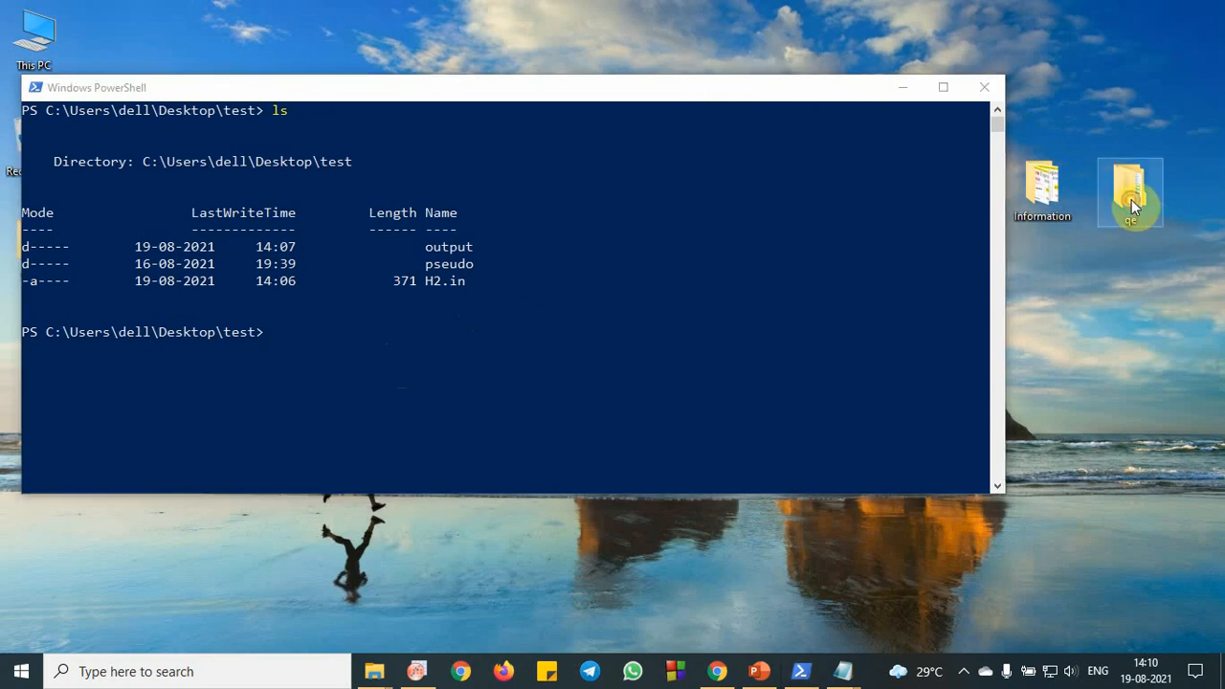
Browse into the qe\qe folder and select the pw executable.
double_click(1130, 192)
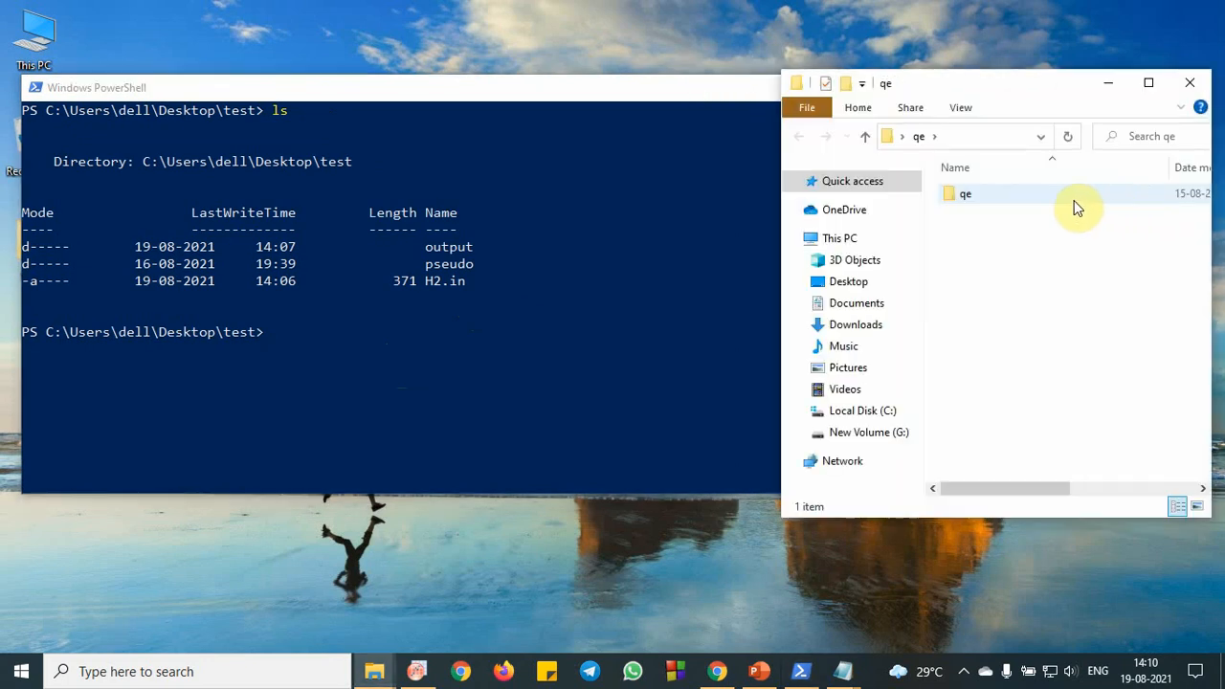
double_click(966, 193)
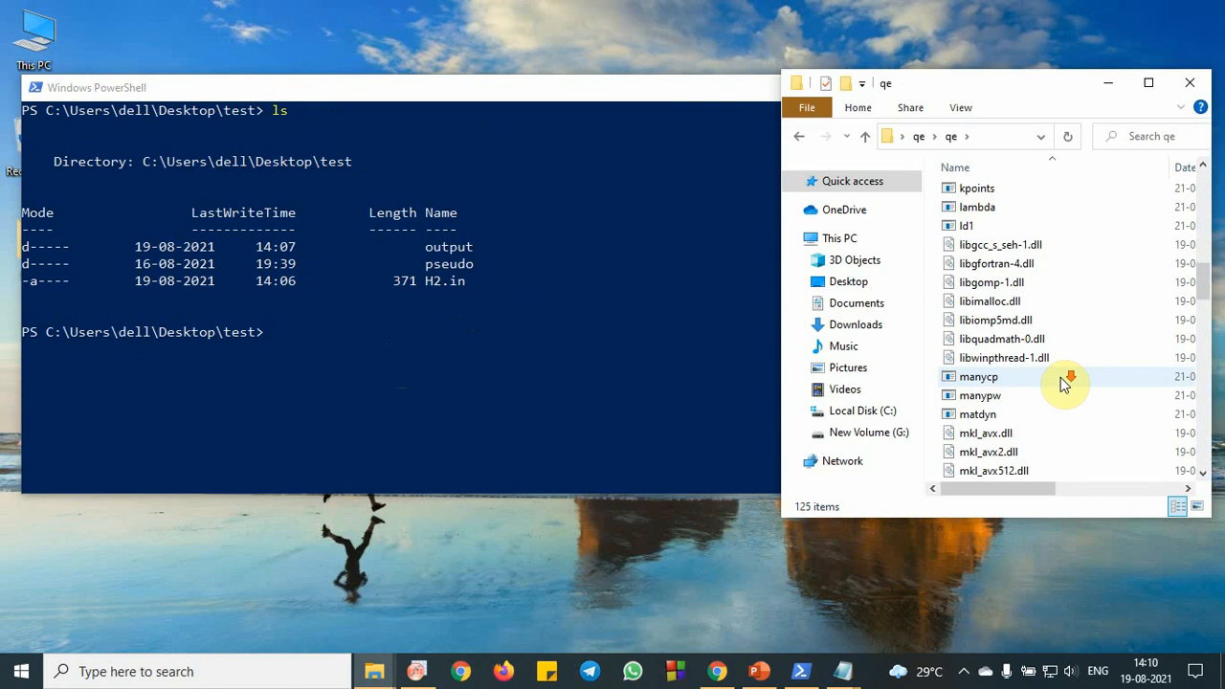
scroll("down", 3)
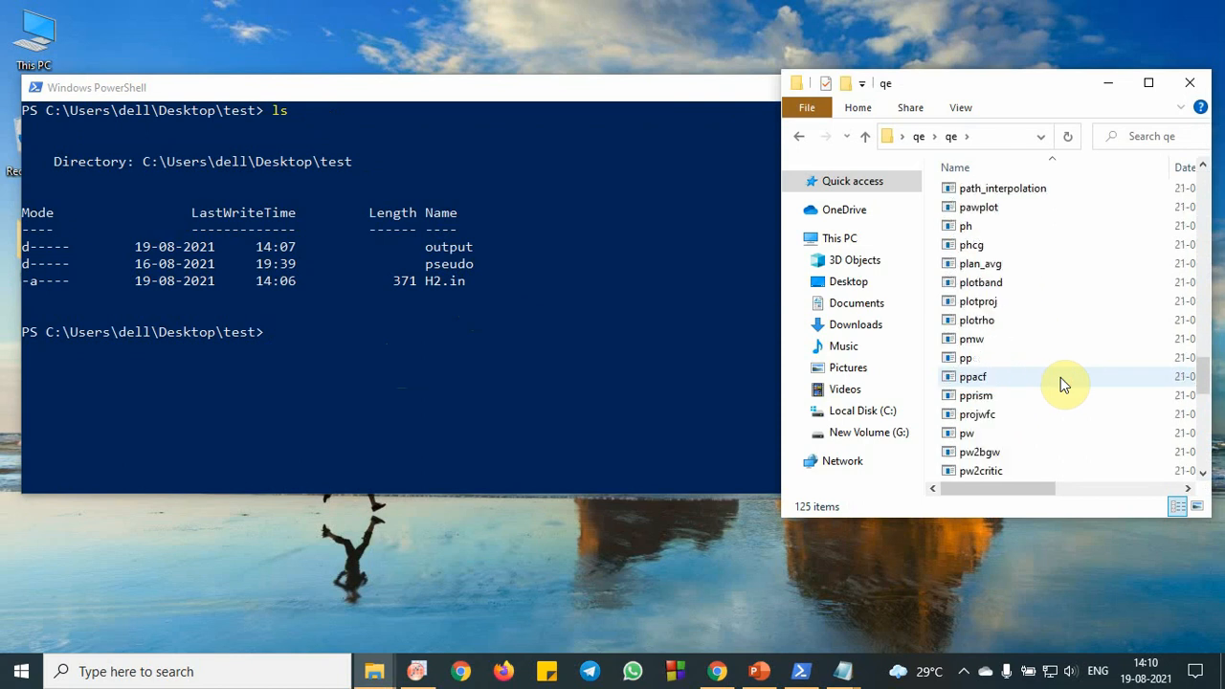
scroll("down", 3)
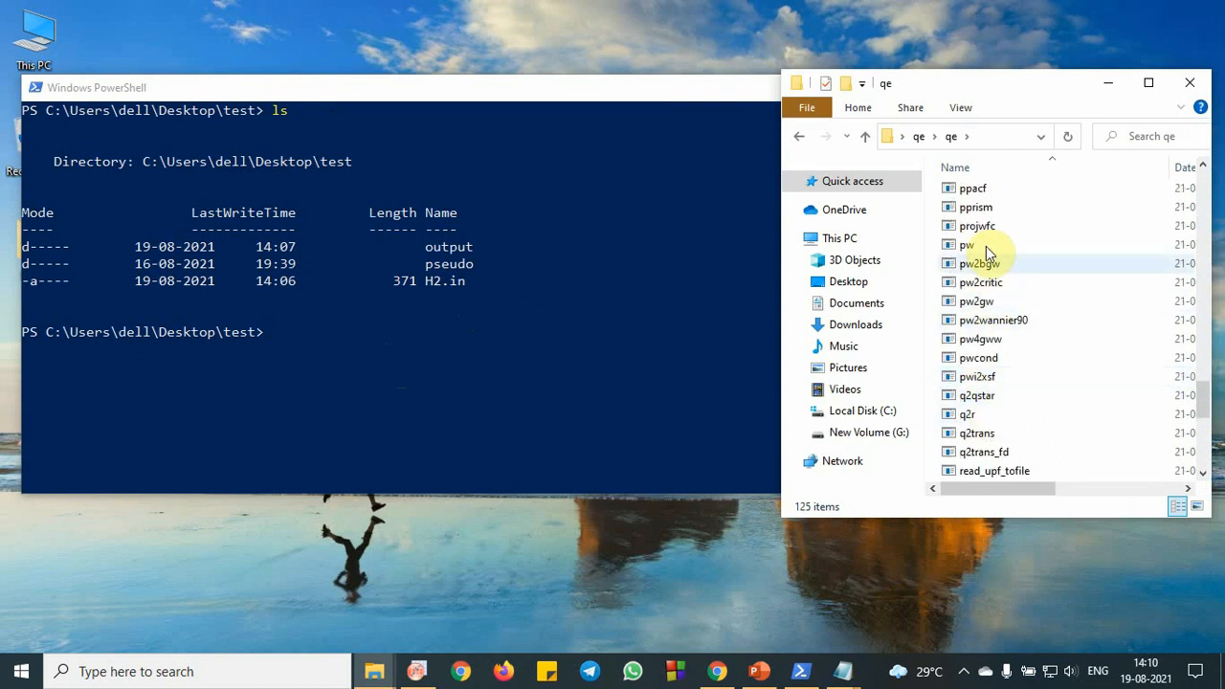
left_click(967, 244)
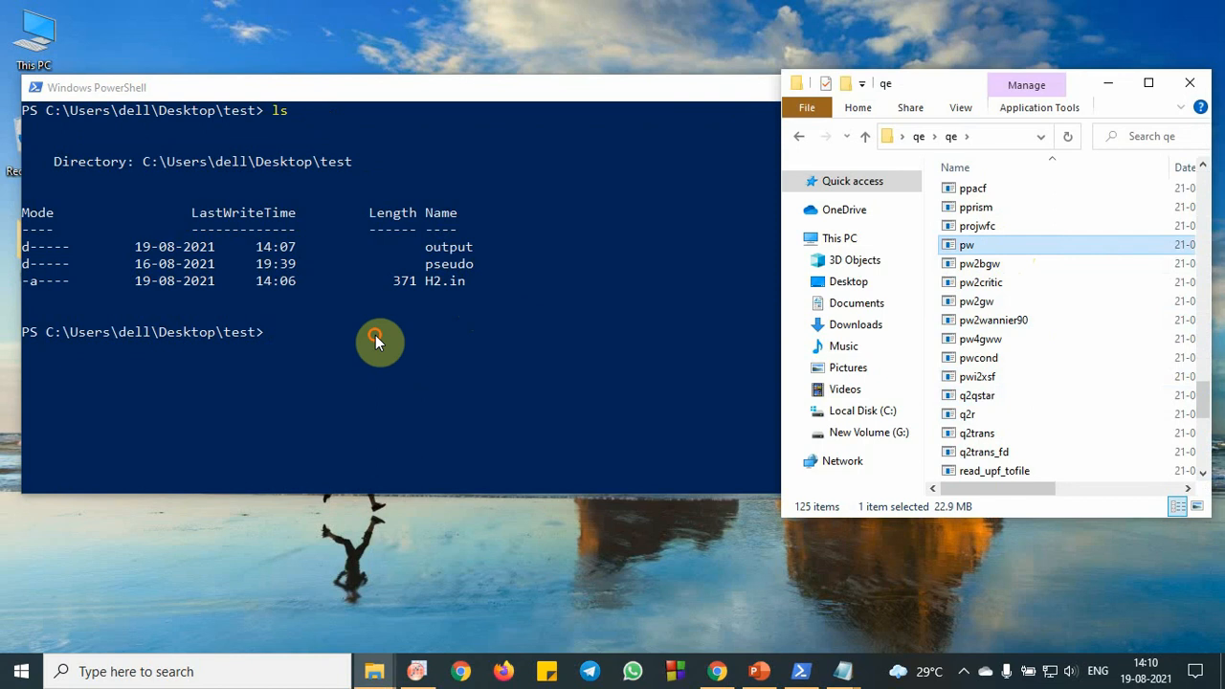
Type 'C:\Users\dell\Desktop\qe\qe\pw.exe -in .\H2.in' at the PowerShell prompt.
type("C:\\Users\\dell\\Desktop\\qe\\qe\\pw.exe")
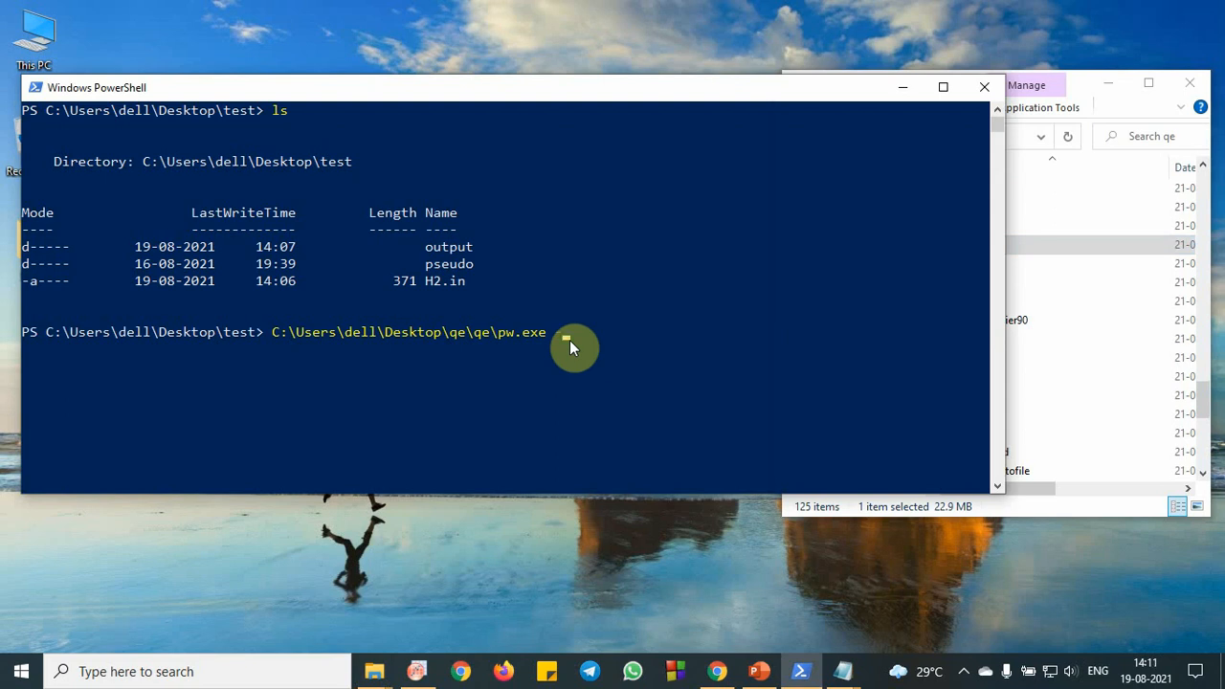
type("in")
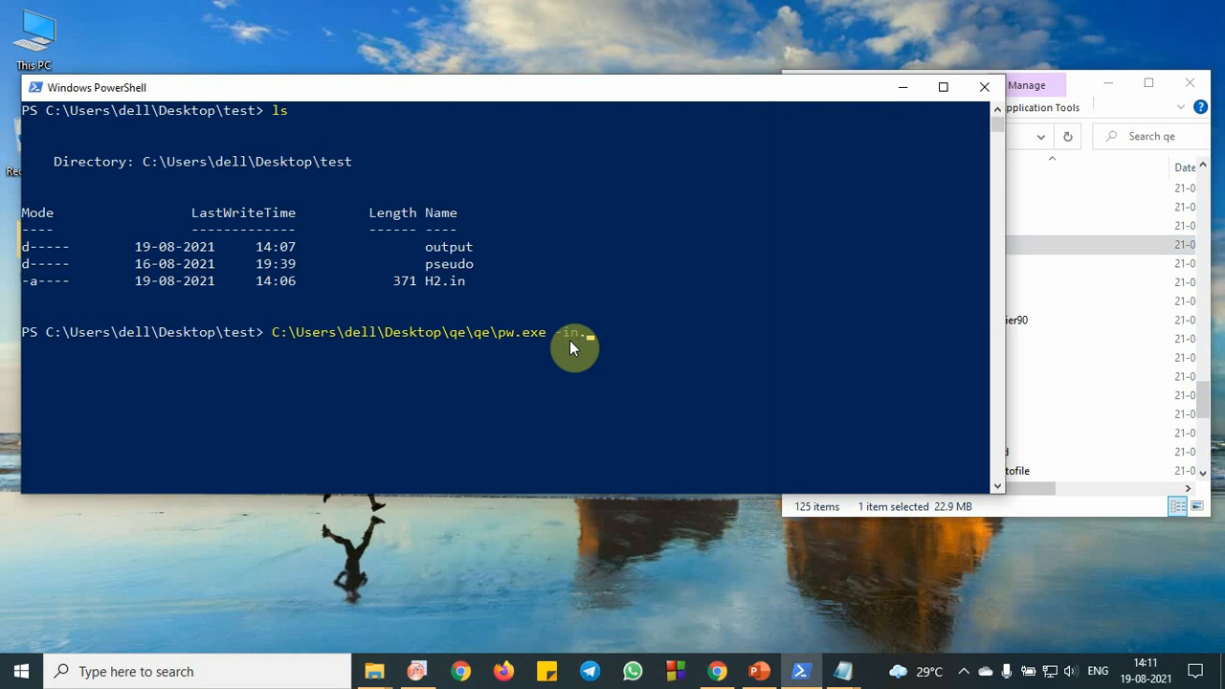
type("\\")
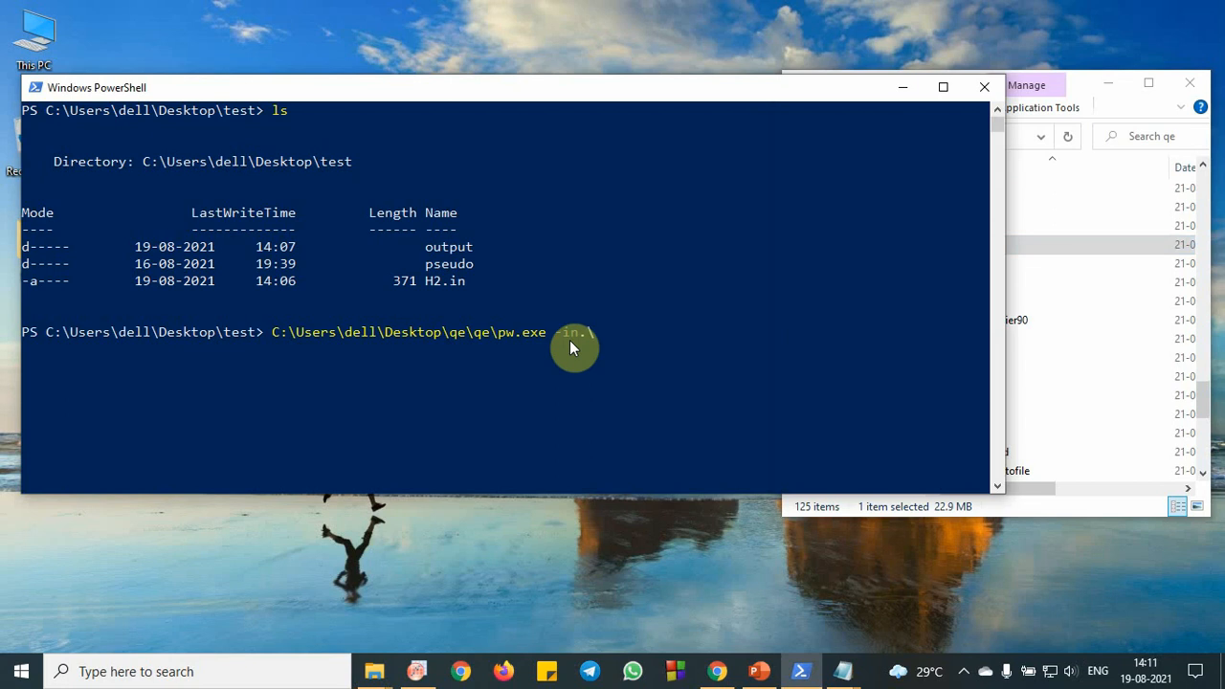
type("H2")
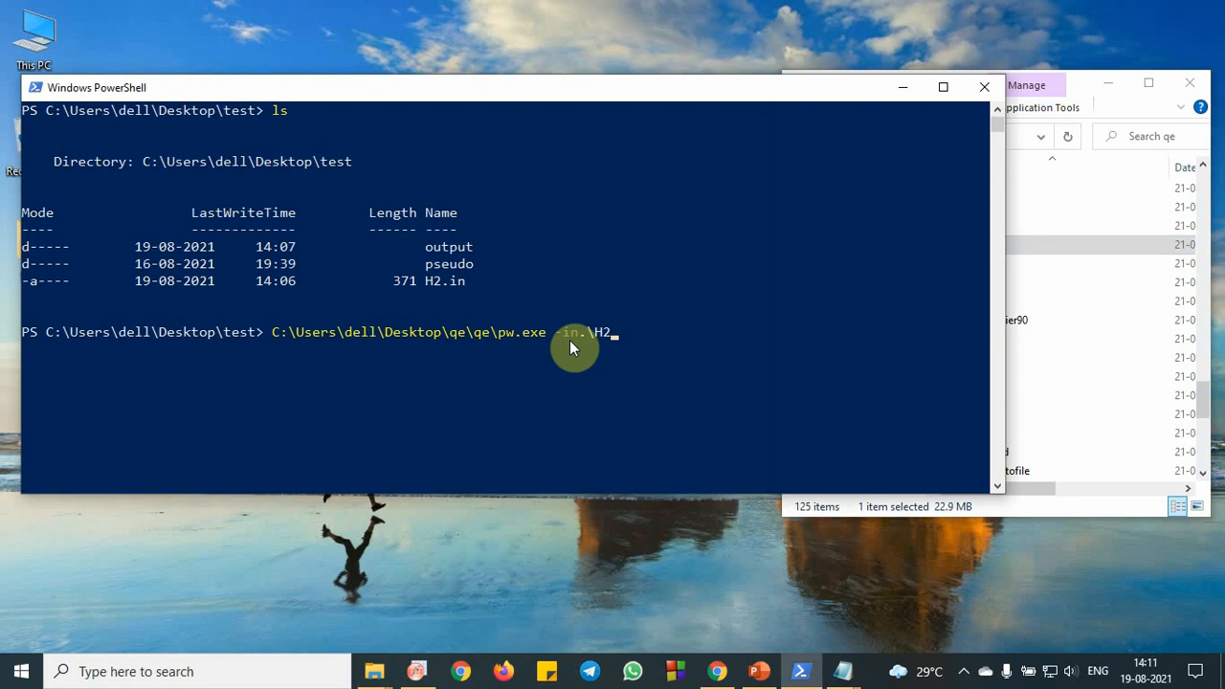
type("in")
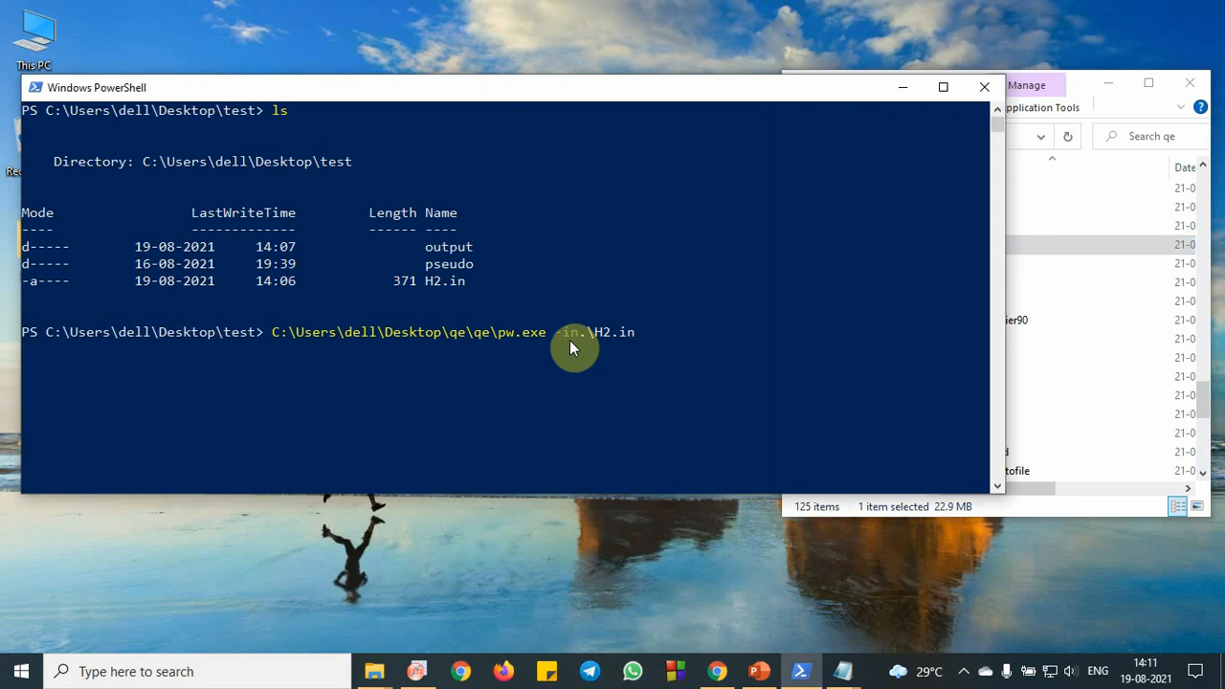
Run pw.exe on H2.in, find total energy -2.26529336 Ry, and open the test folder.
key("Return")
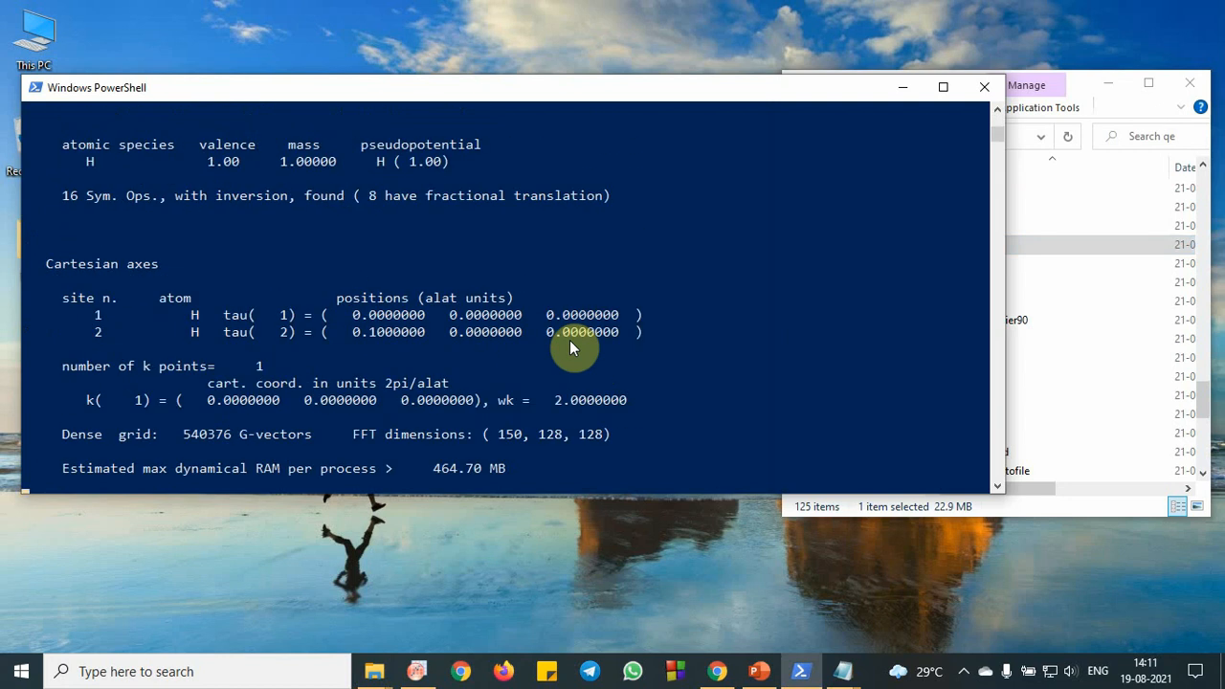
scroll("down", 3)
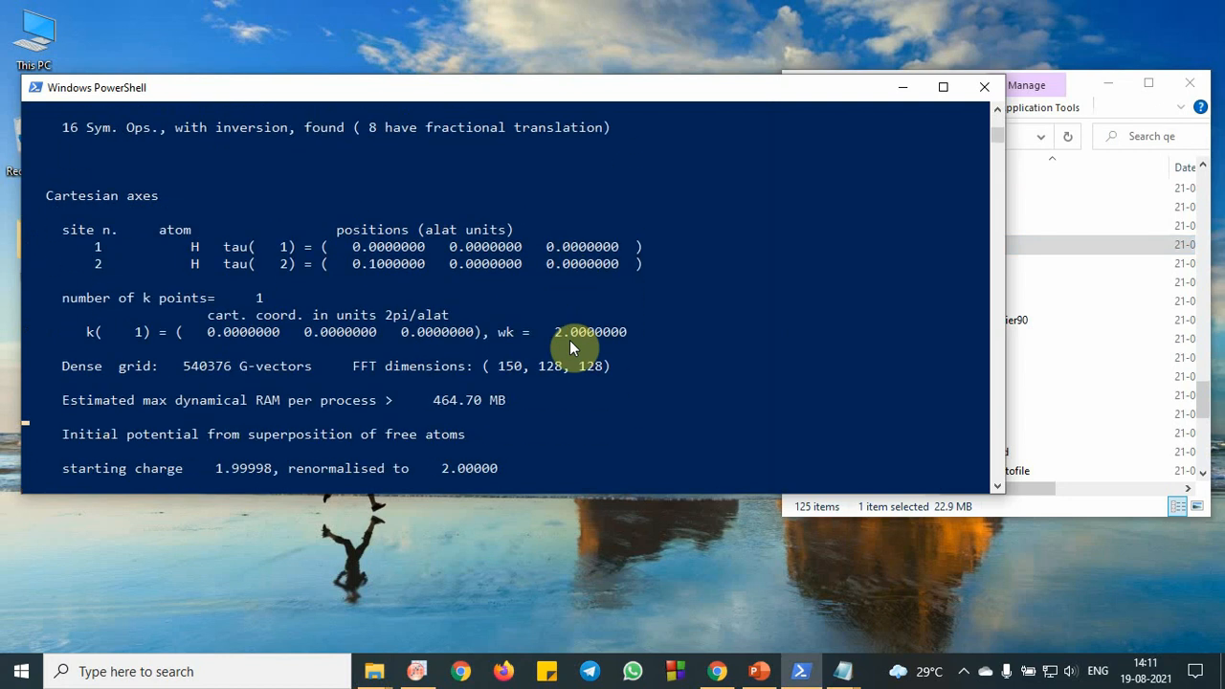
scroll("down", 3)
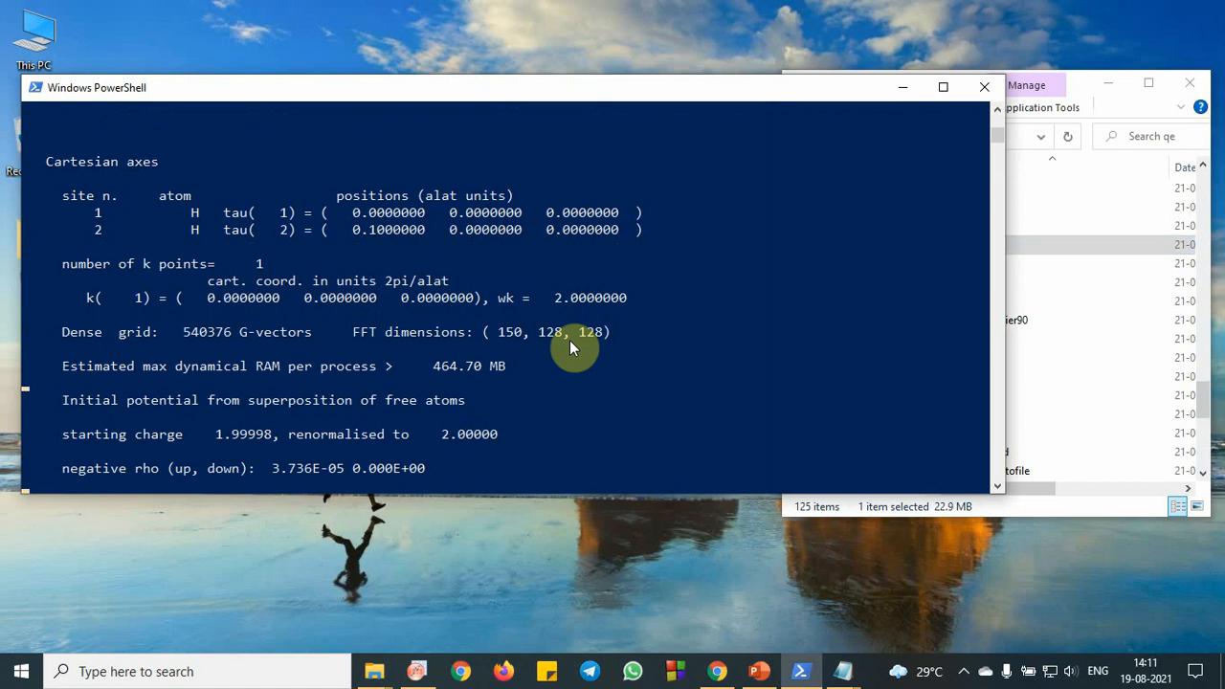
scroll("down", 3)
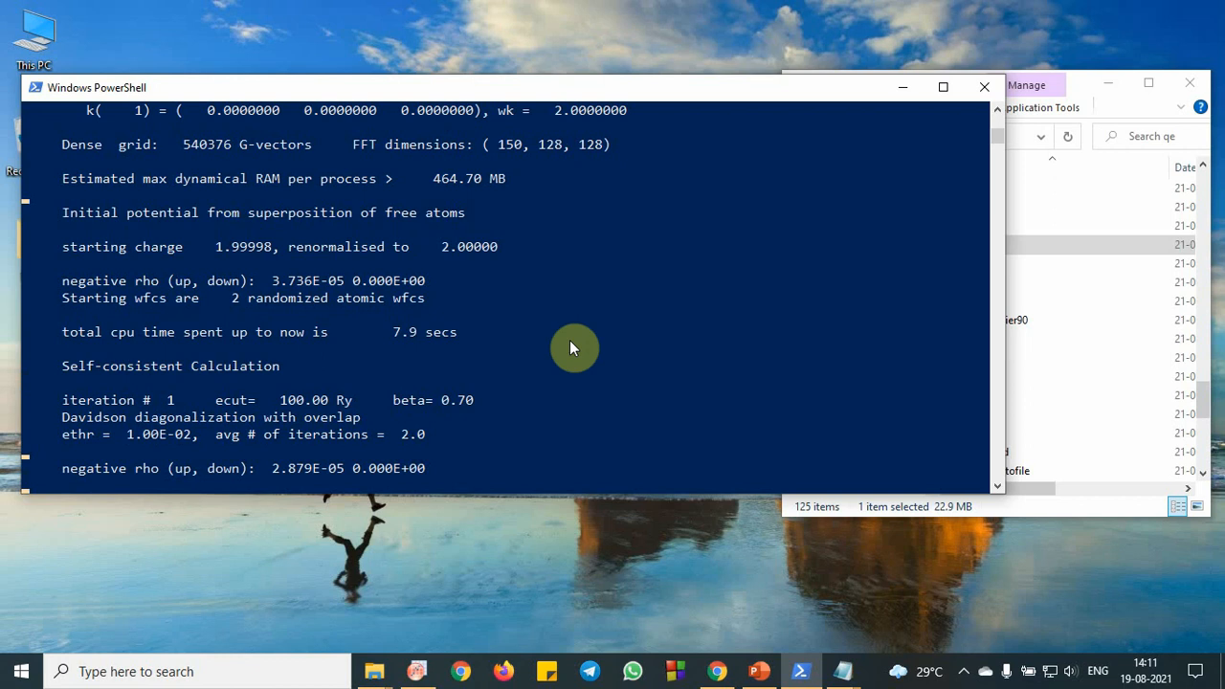
scroll("down", 3)
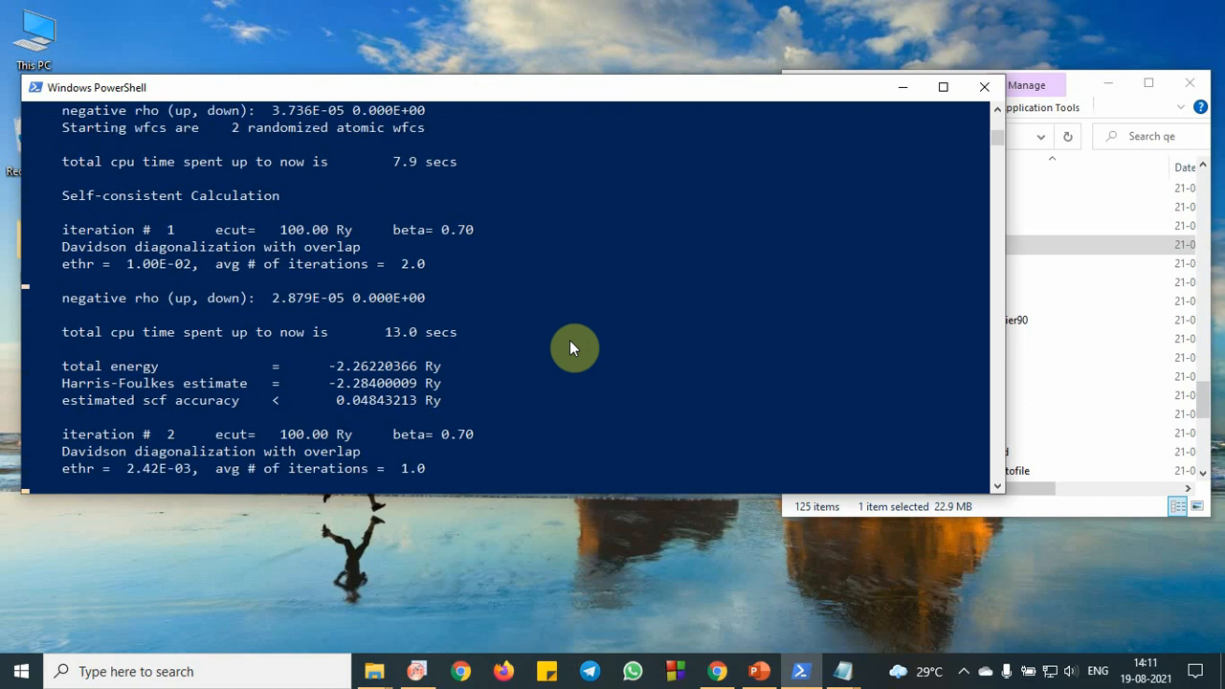
scroll("down", 3)
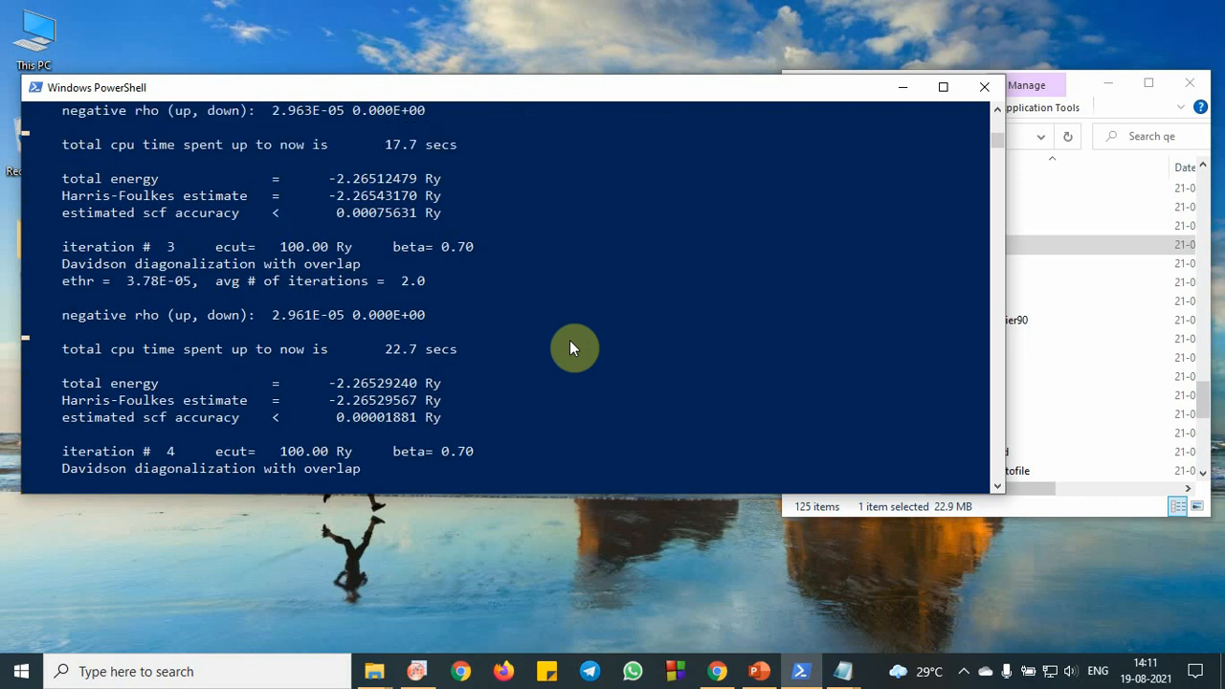
scroll("down", 3)
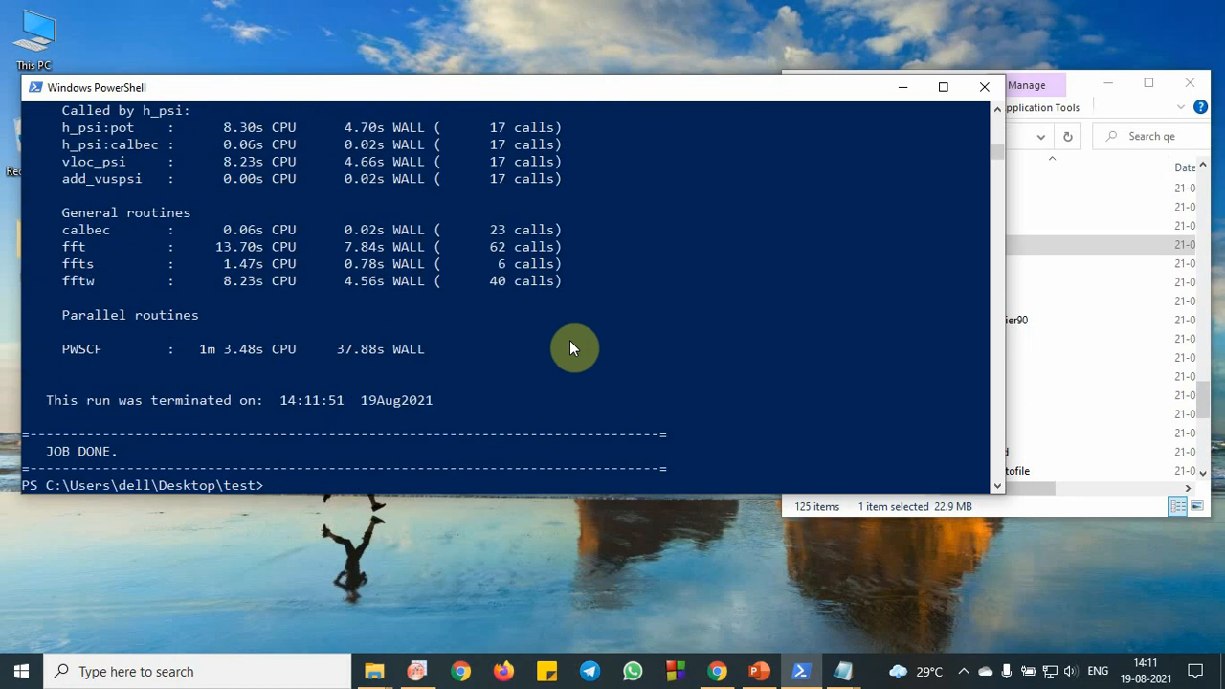
scroll("up", 3)
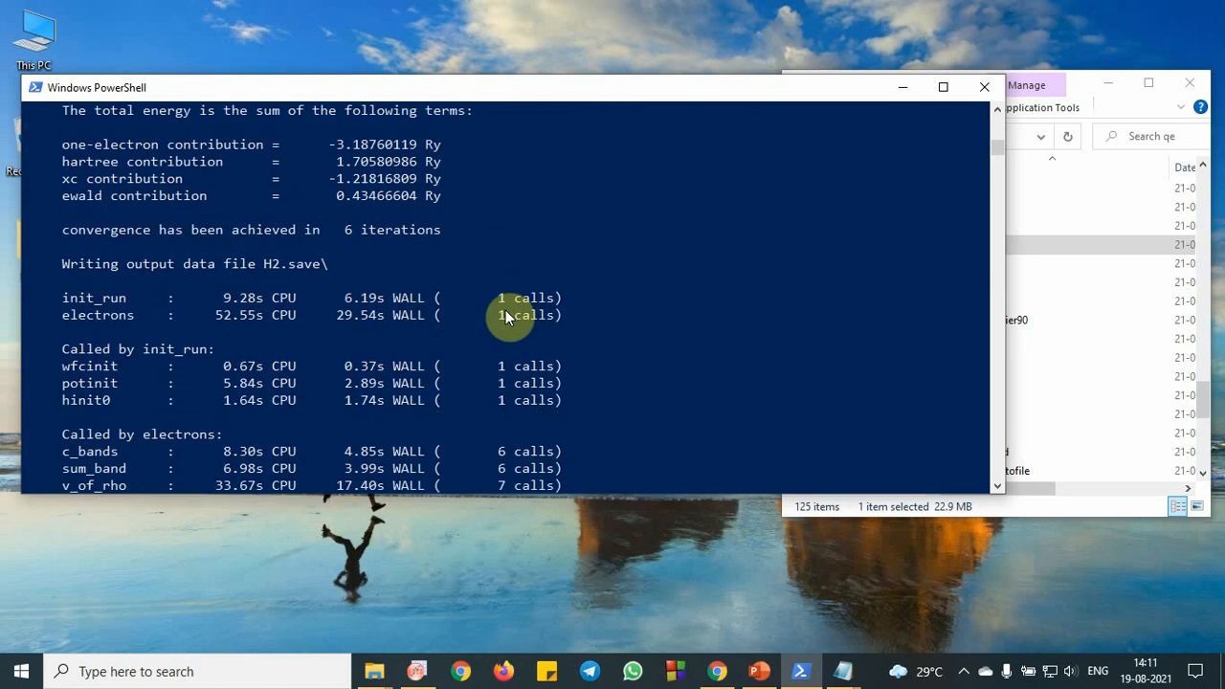
scroll("up", 3)
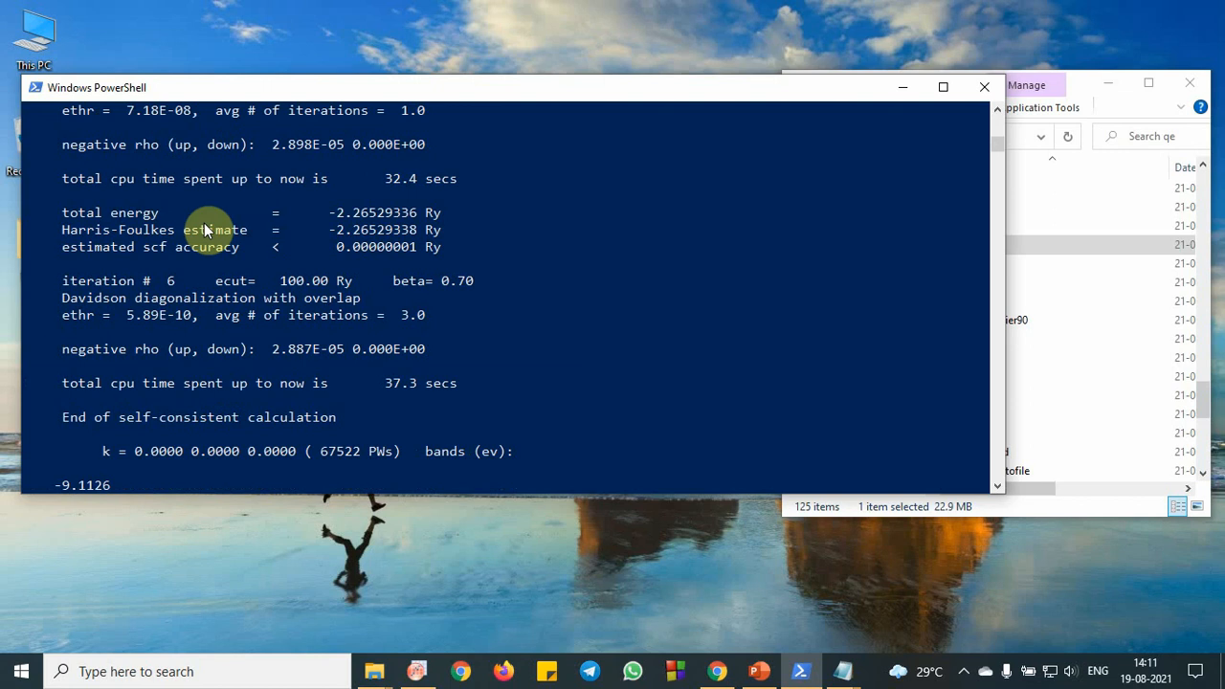
mouse_move(359, 220)
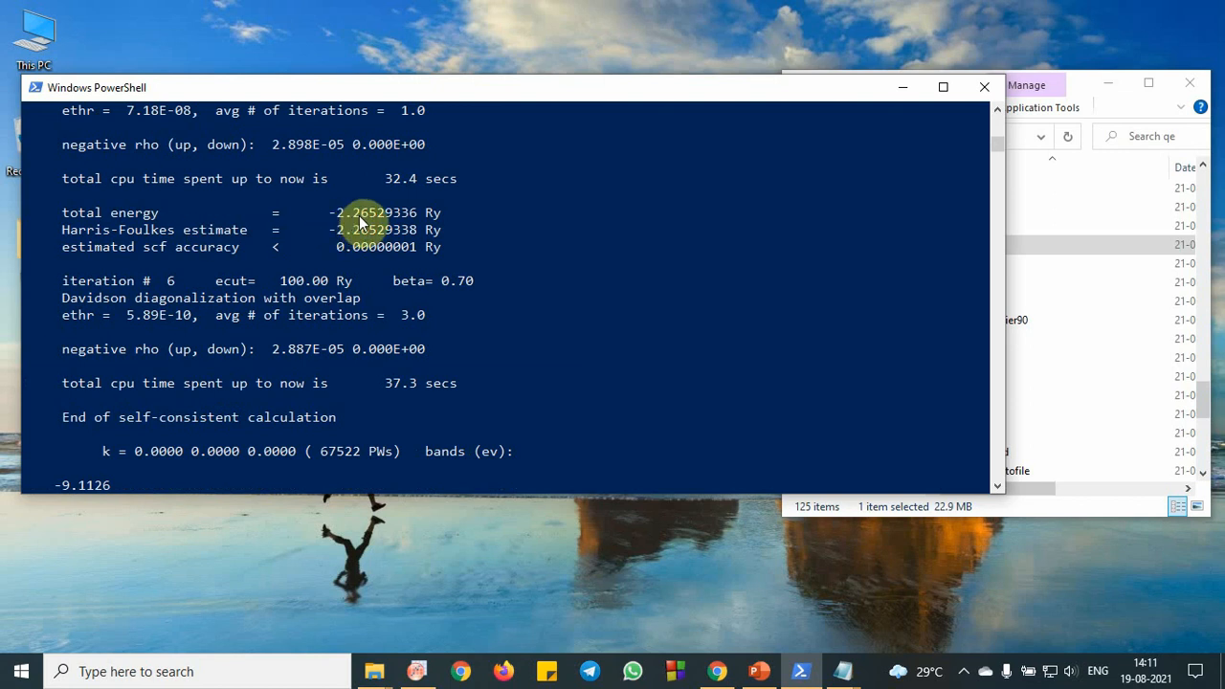
mouse_move(442, 225)
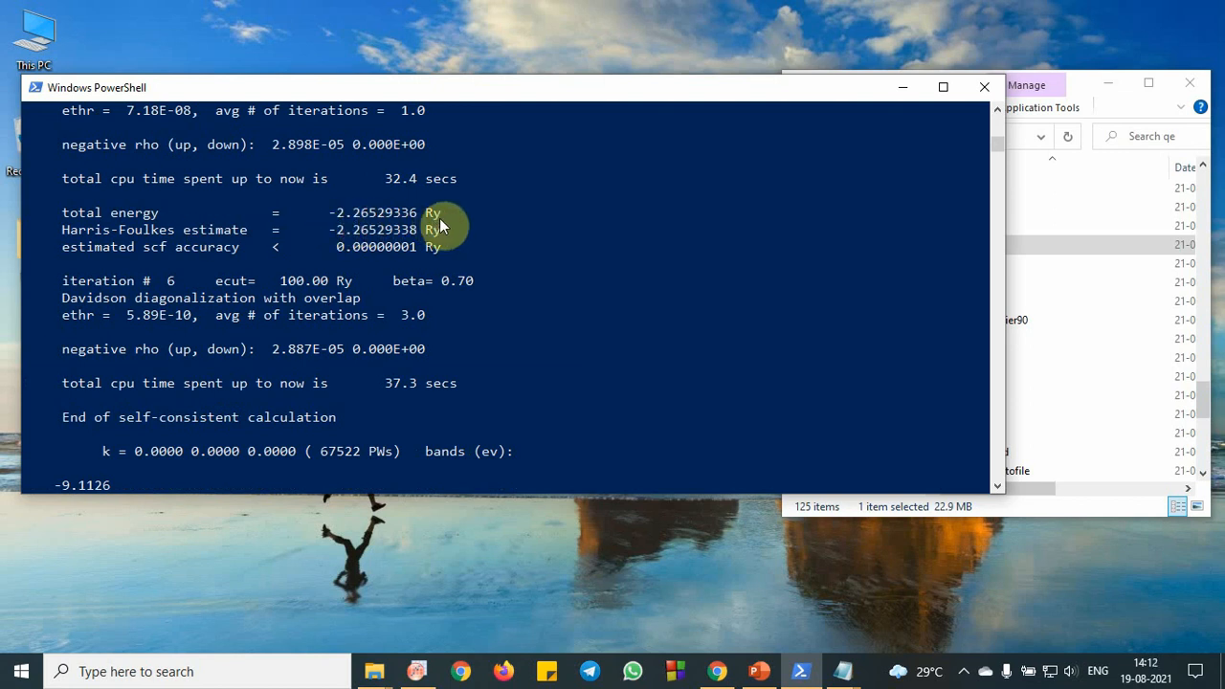
mouse_move(674, 193)
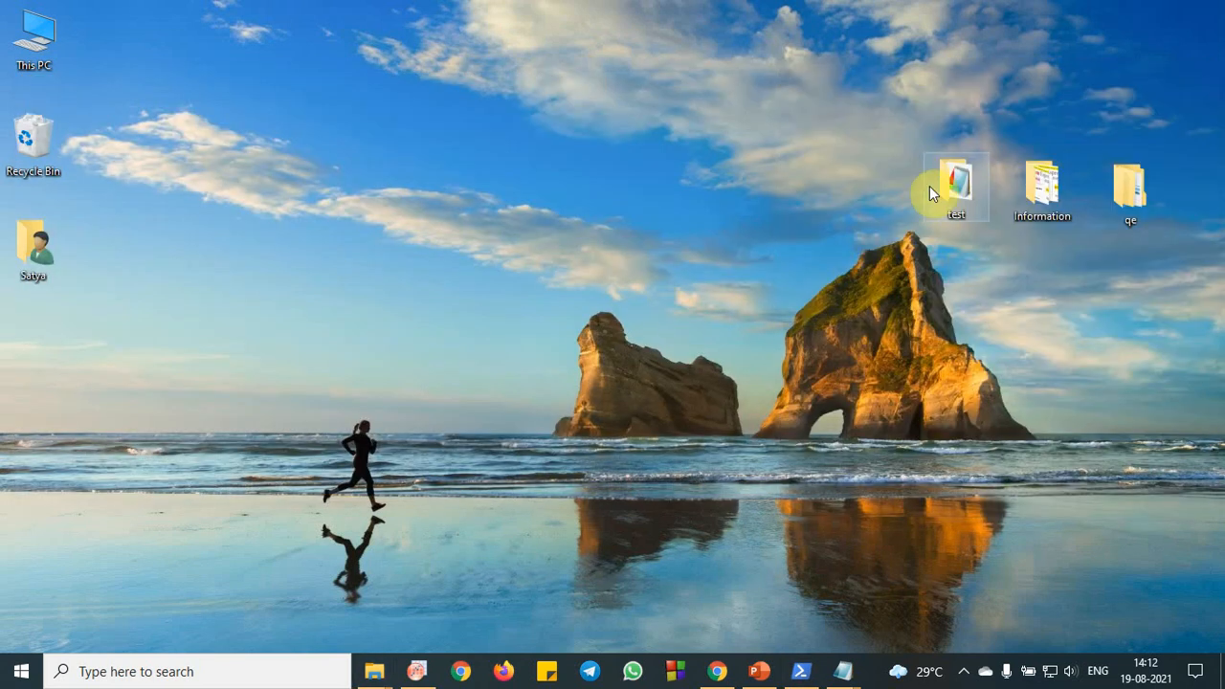
double_click(955, 182)
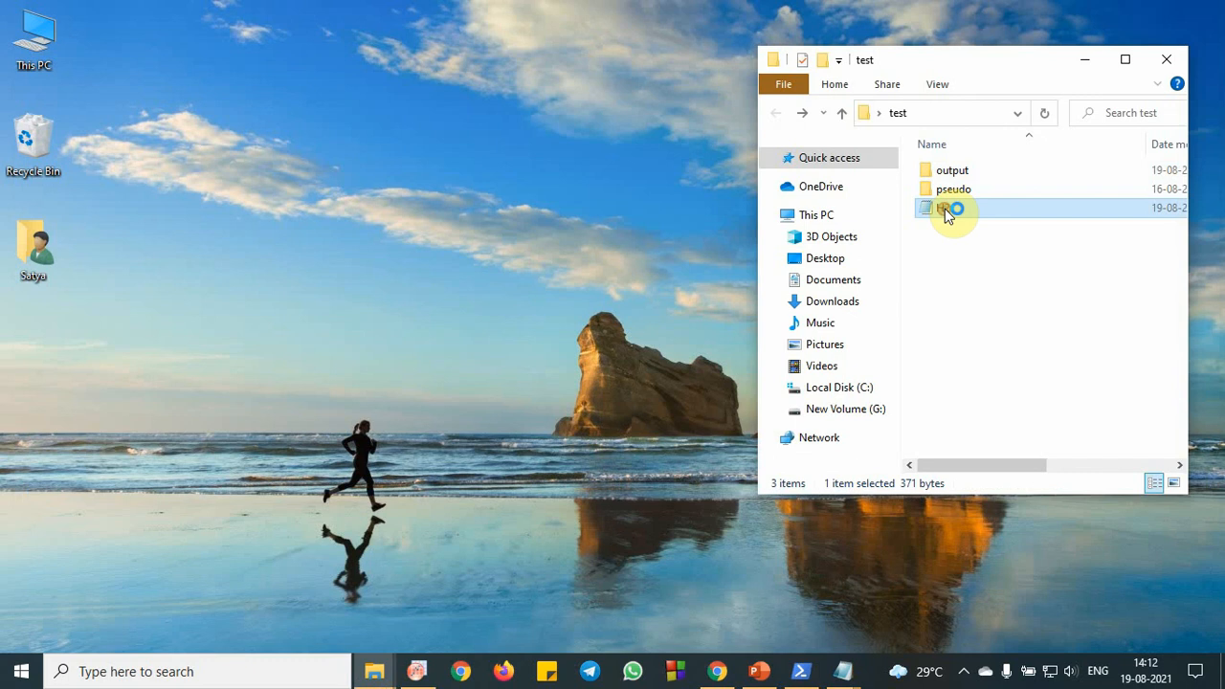
Change cell A1 to 2 and enter the energy 2.26 in cell B1.
double_click(948, 208)
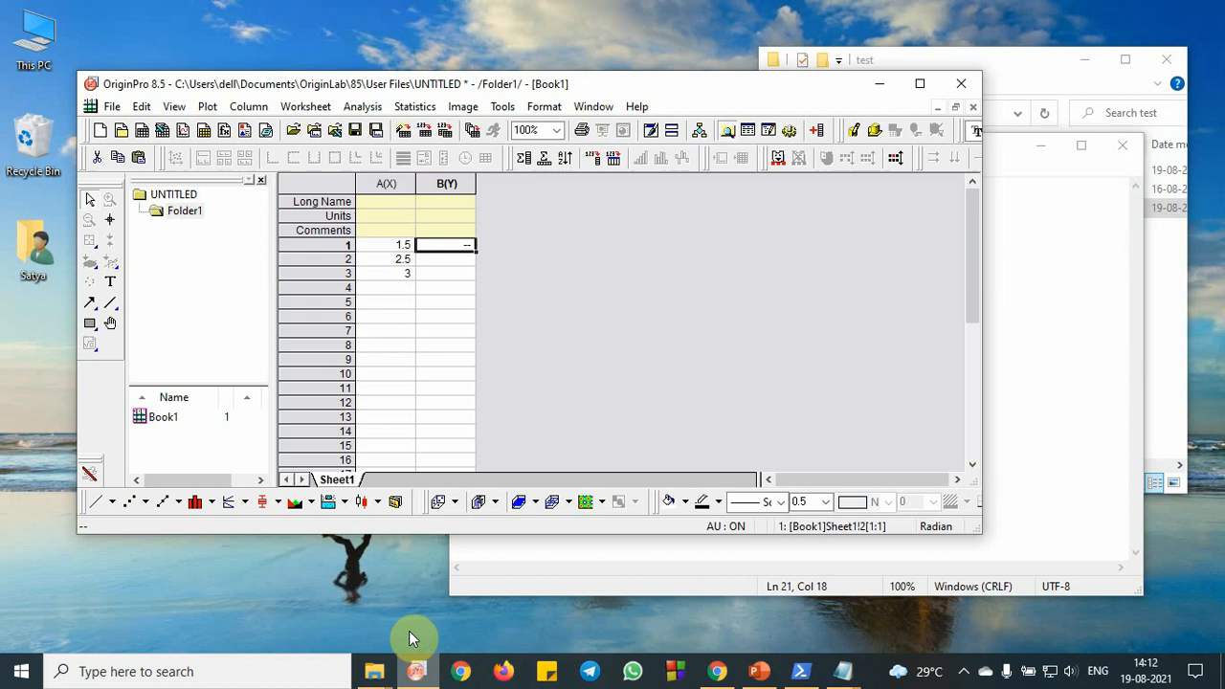
left_click(393, 245)
type("2")
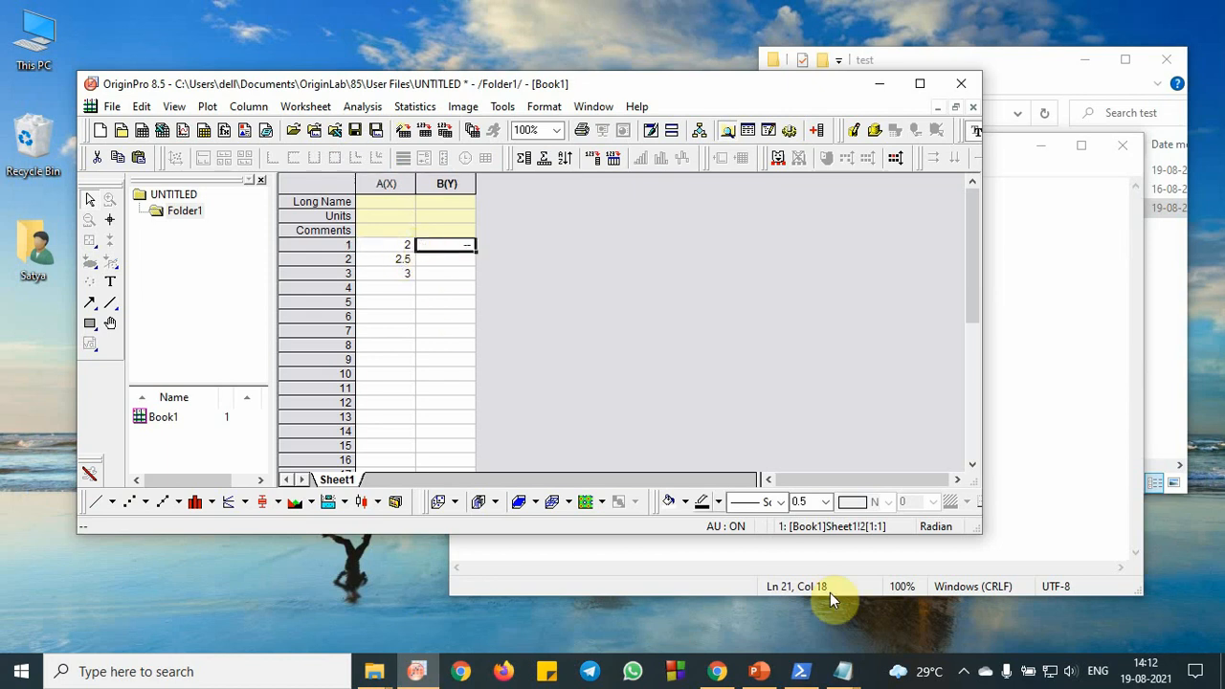
left_click(803, 670)
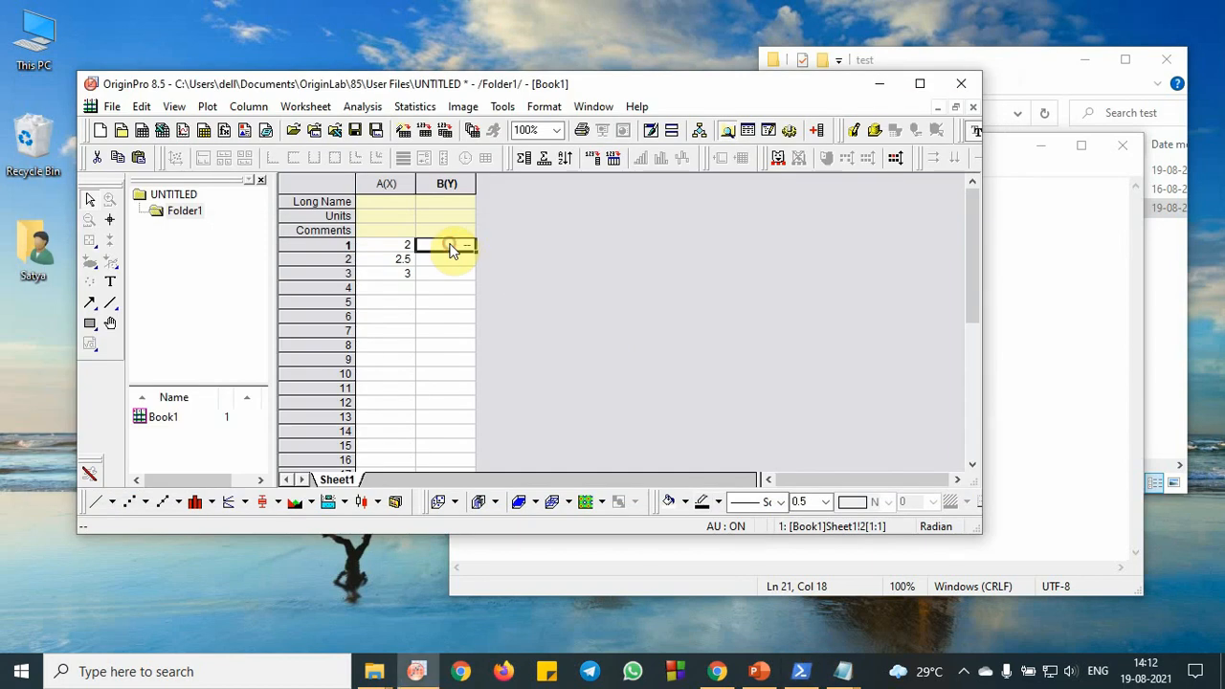
type("2.26")
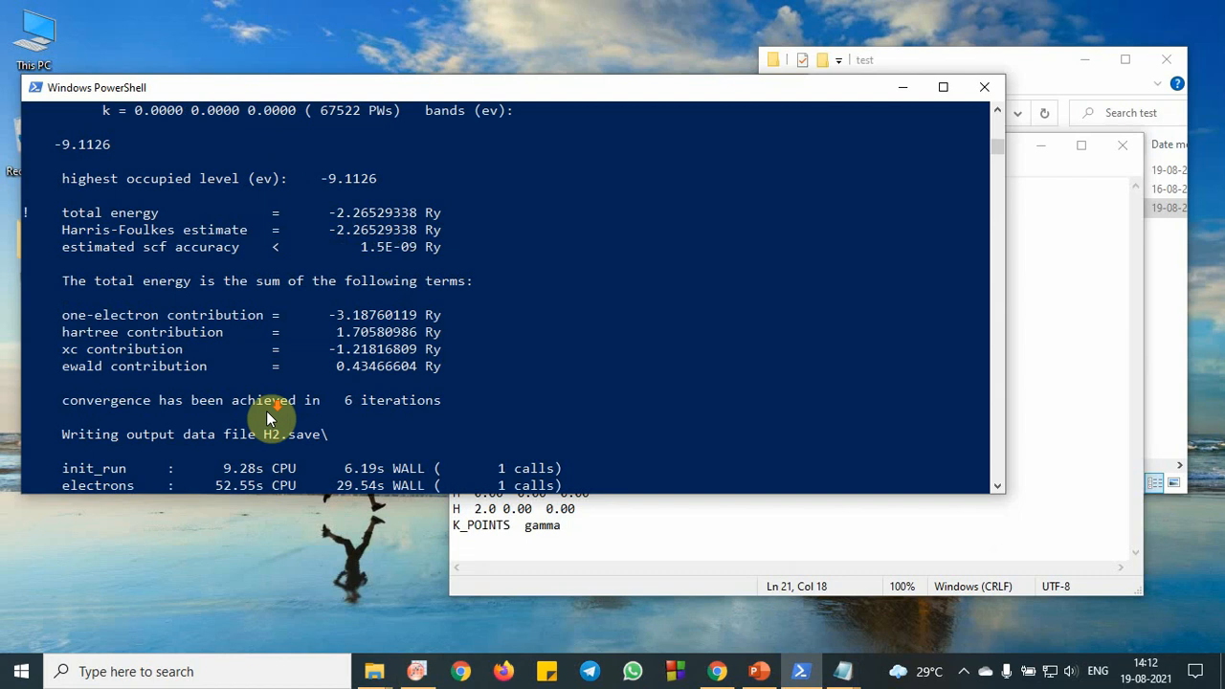
Type the pw.exe command on .\H2.in with output redirected to H2.out.
scroll("down", 3)
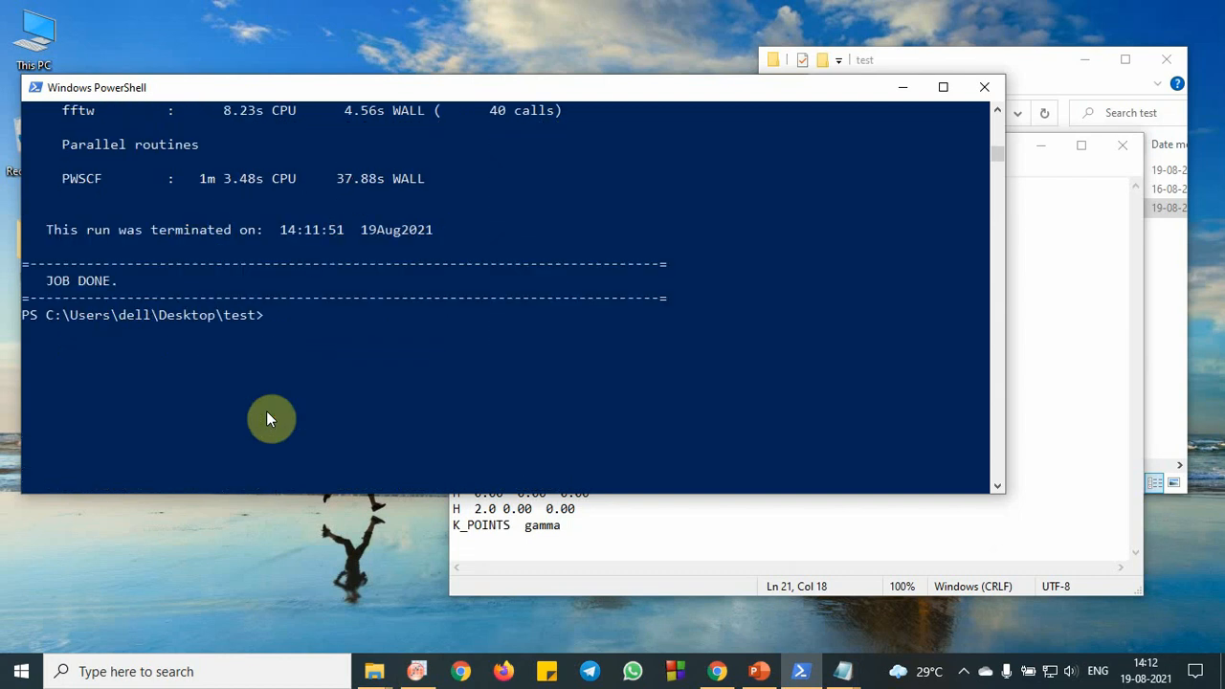
type("C:\\Users\\dell\\Desktop\\qe\\qe\\pw.exe -in .\\H2.in >")
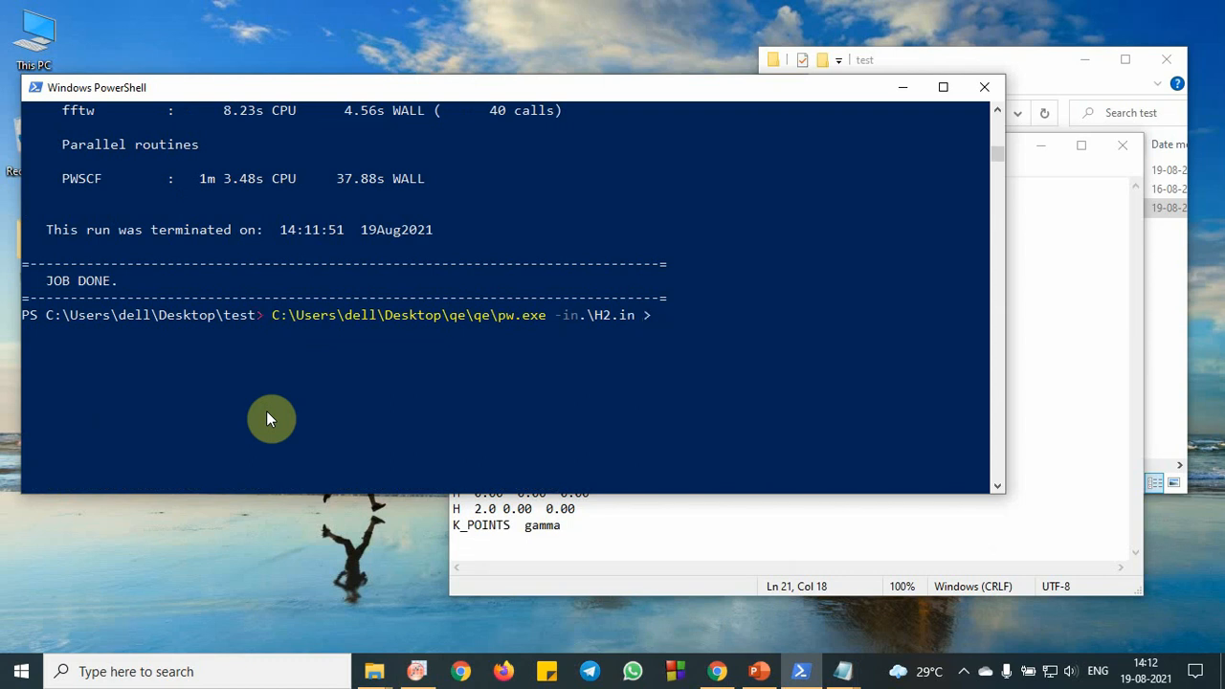
type("H2")
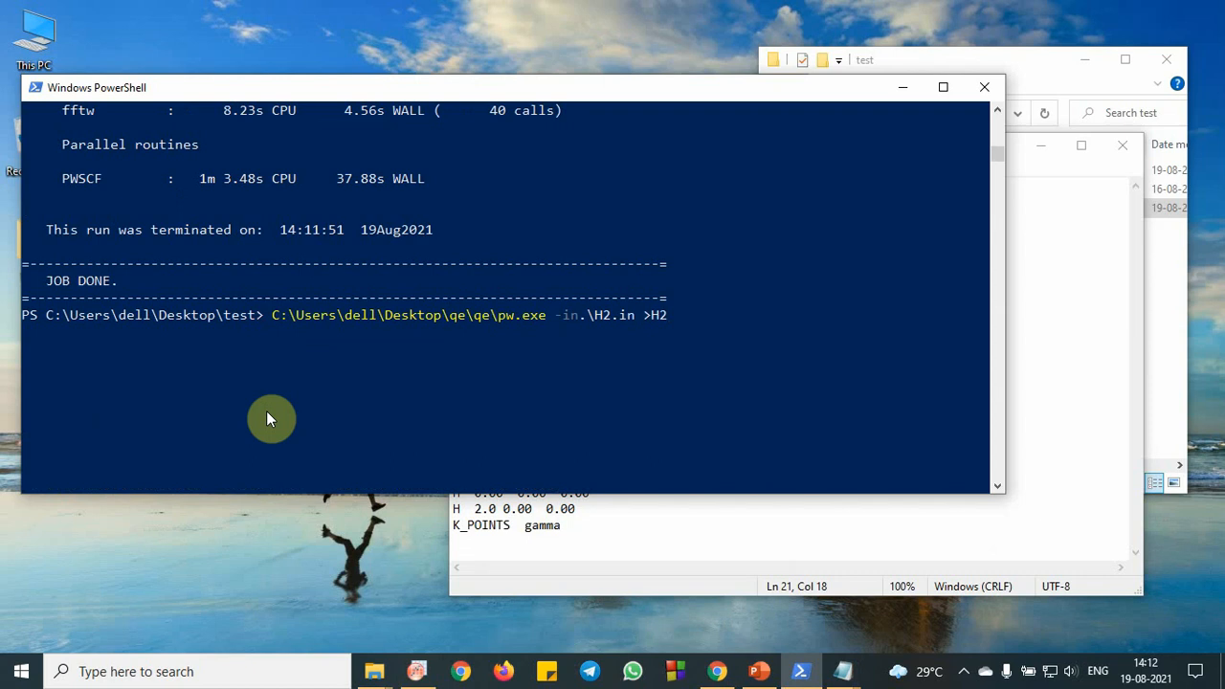
type(".out")
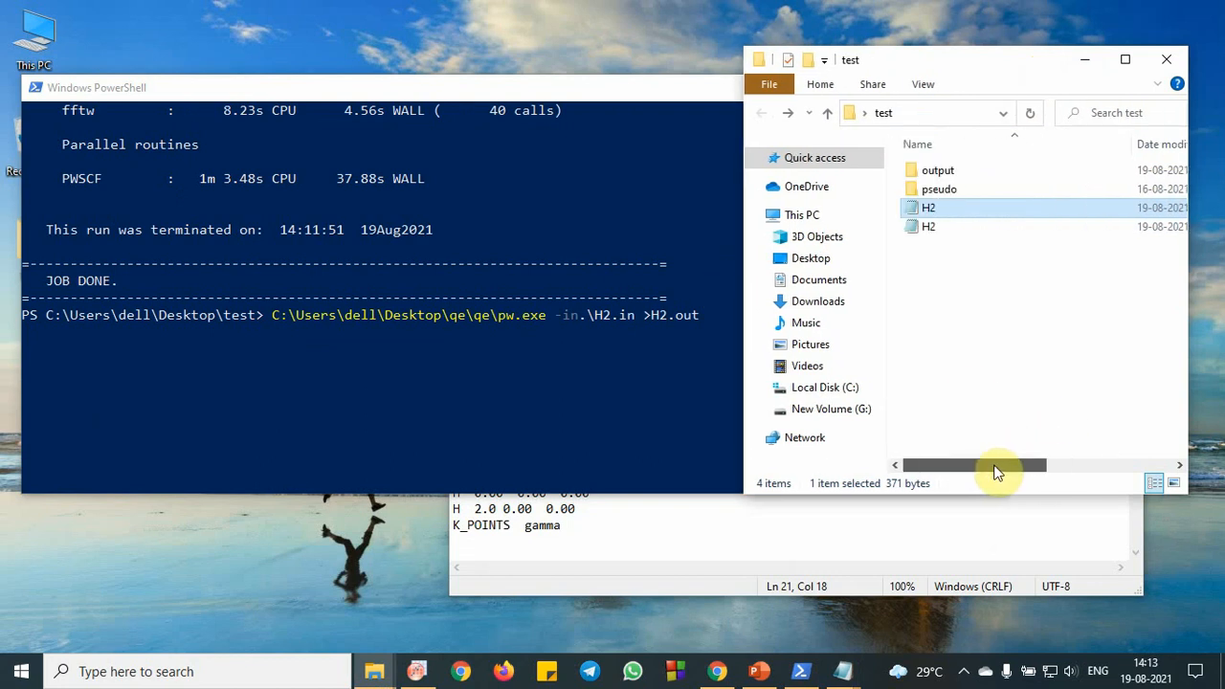
Check the H2.out file in the test folder until it shows 18.7 KB.
left_click(962, 227)
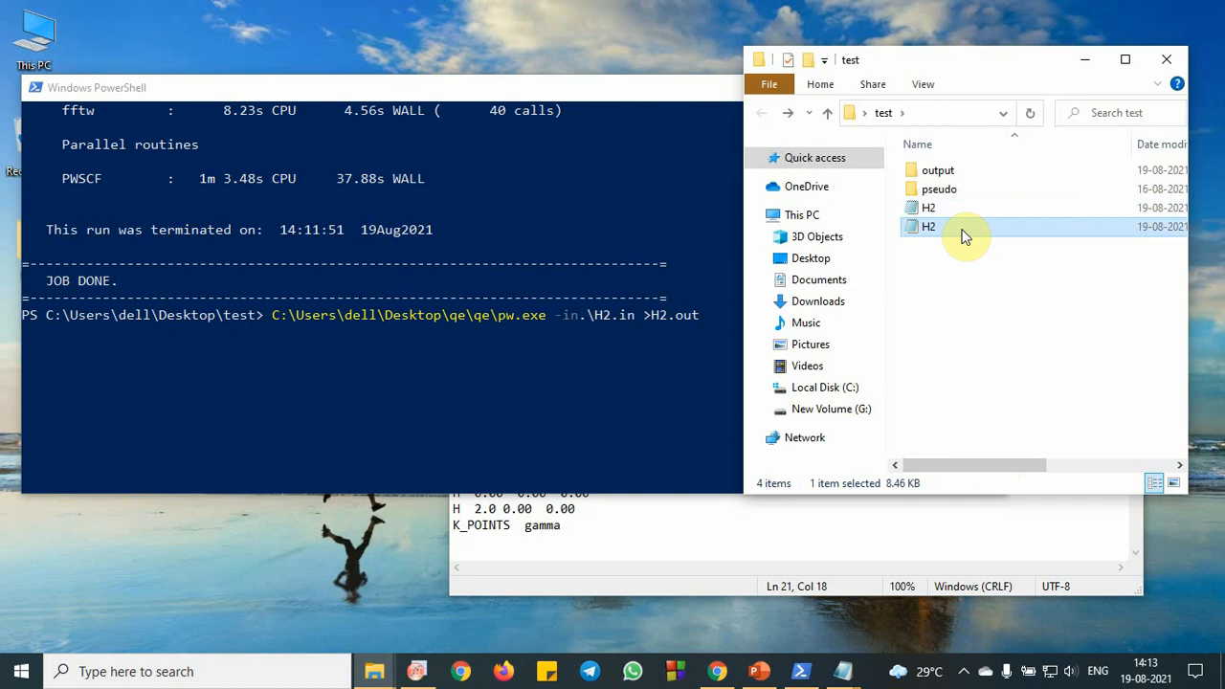
mouse_move(587, 87)
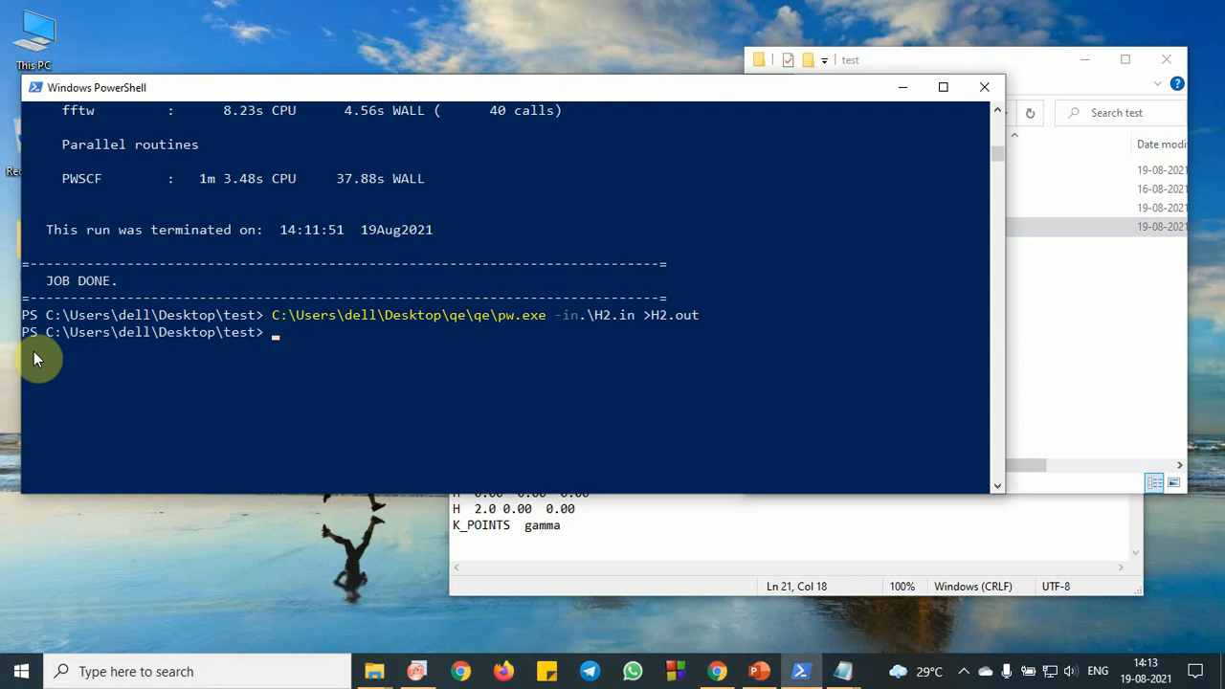
left_click(929, 227)
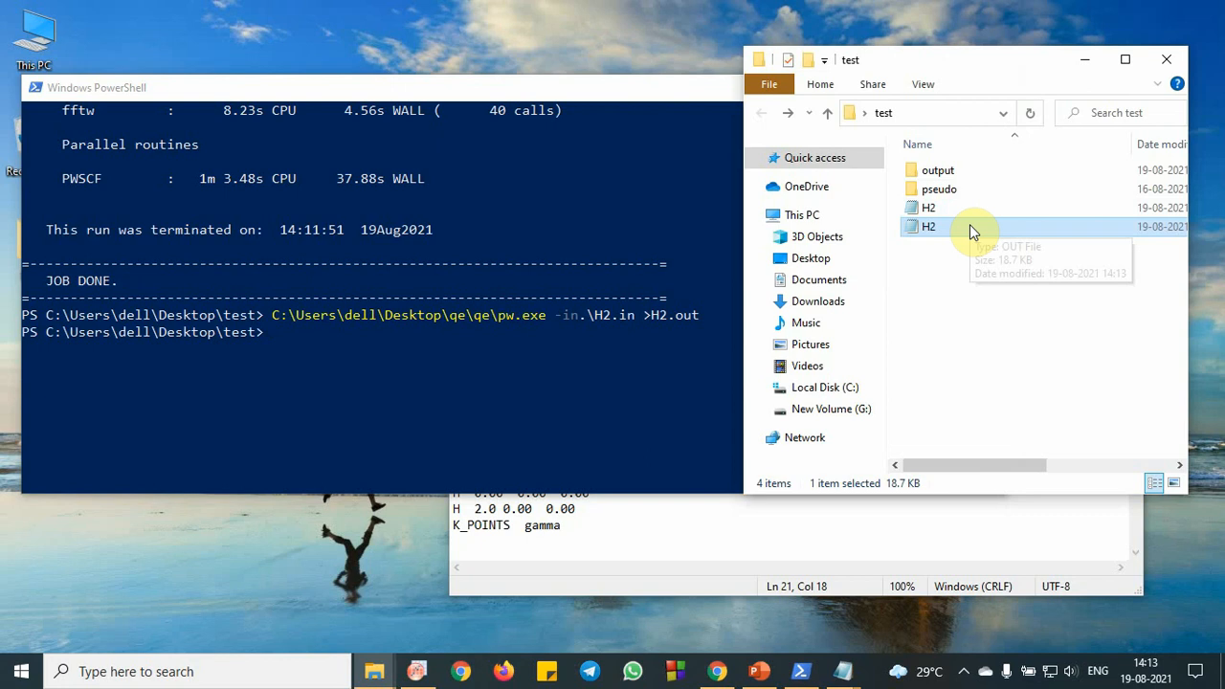
Open H2.out in Notepad, close and reopen it, and review total energy -2.26529338 Ry.
double_click(928, 227)
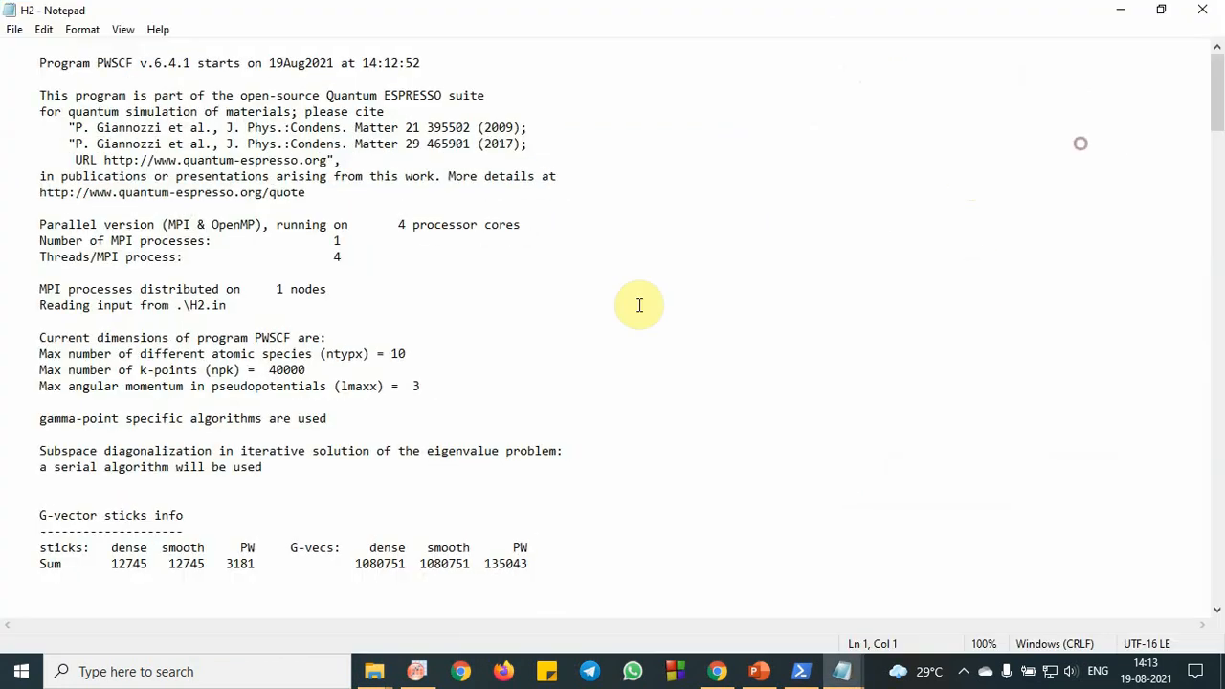
scroll("down", 3)
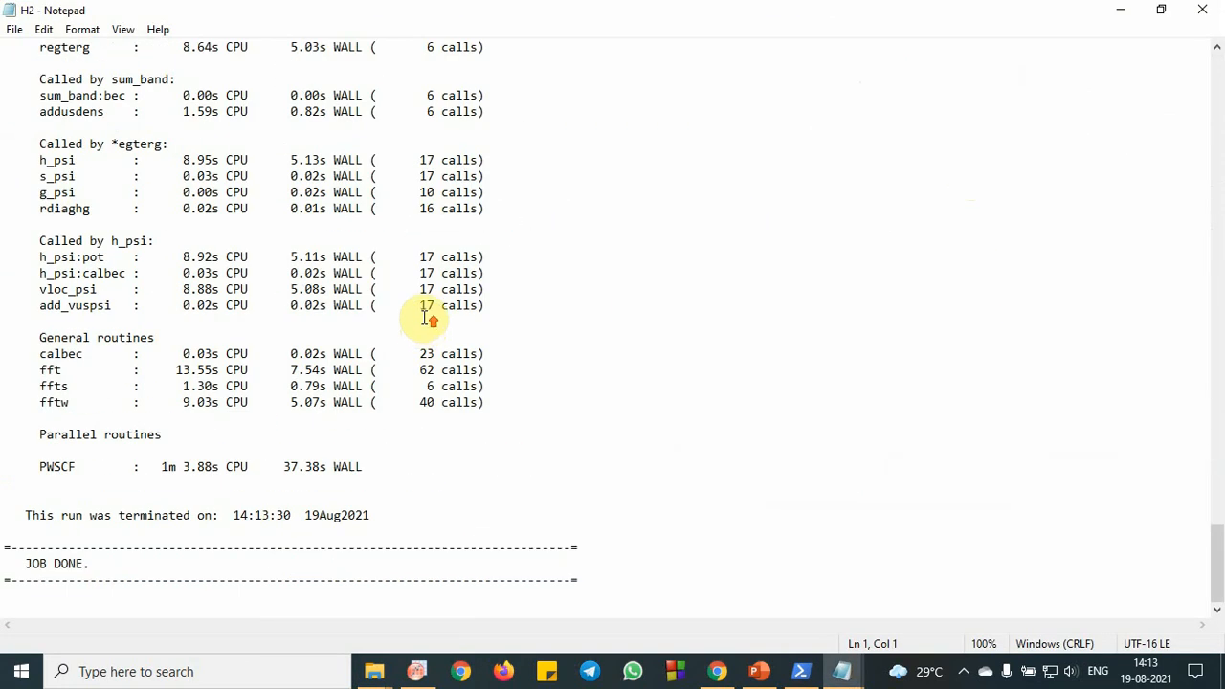
scroll("up", 3)
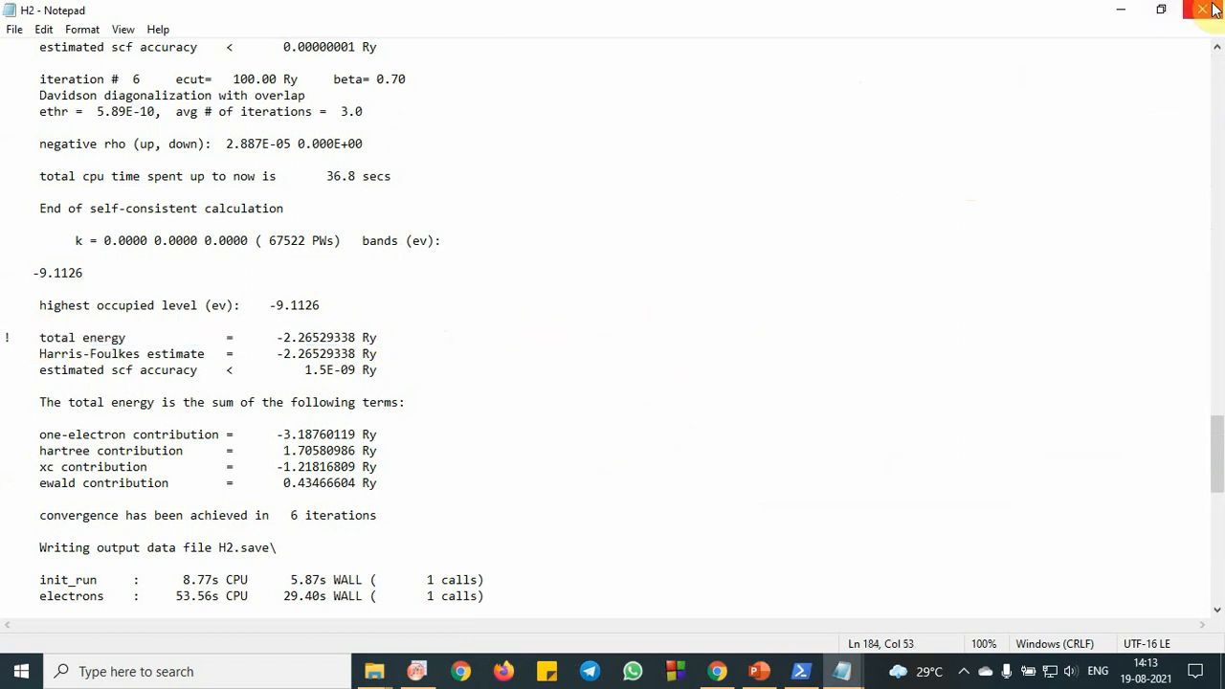
left_click(1202, 10)
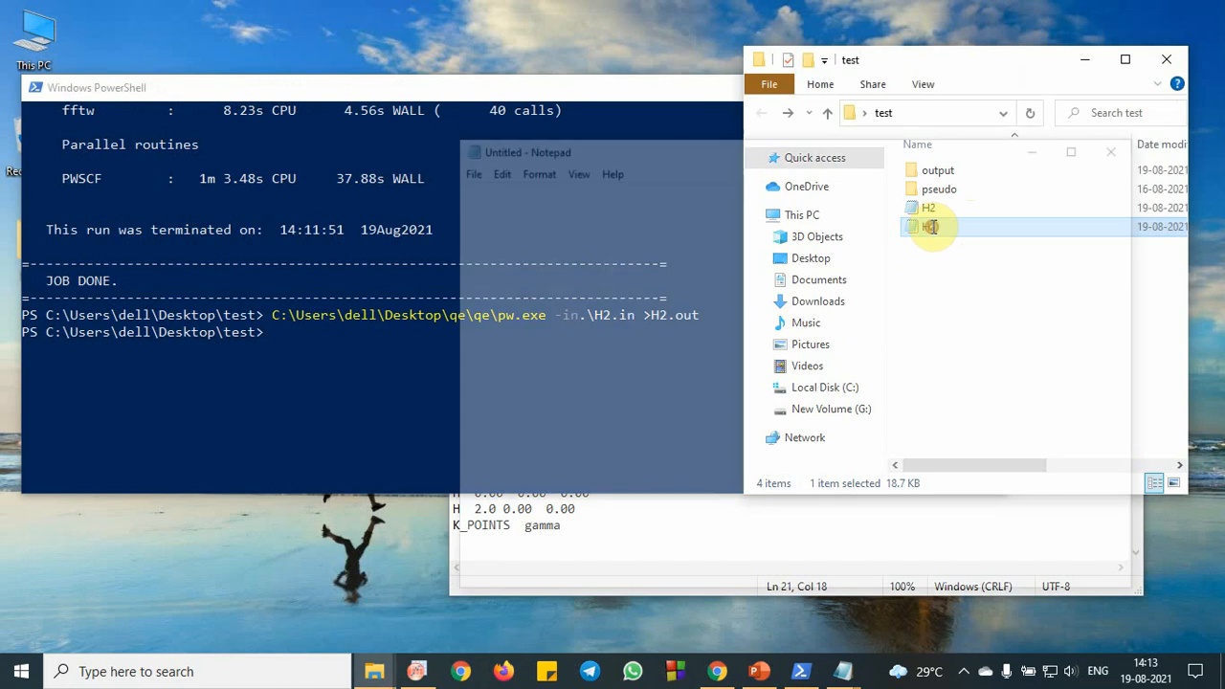
left_click(422, 671)
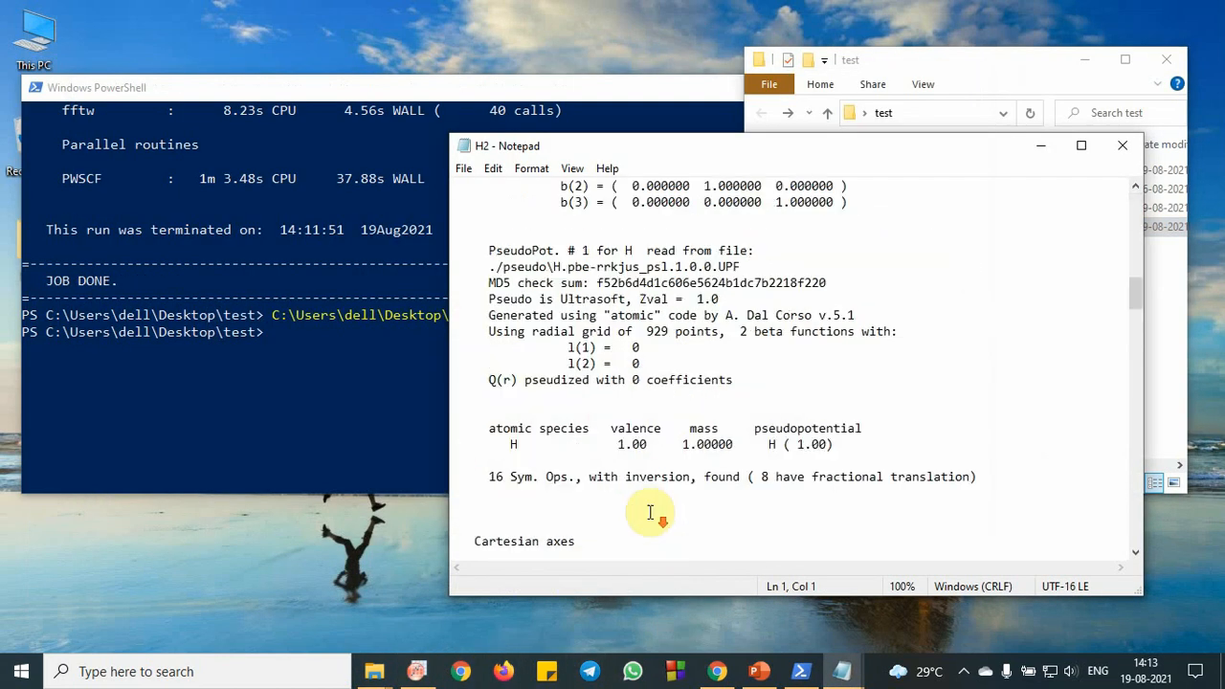
scroll("down", 3)
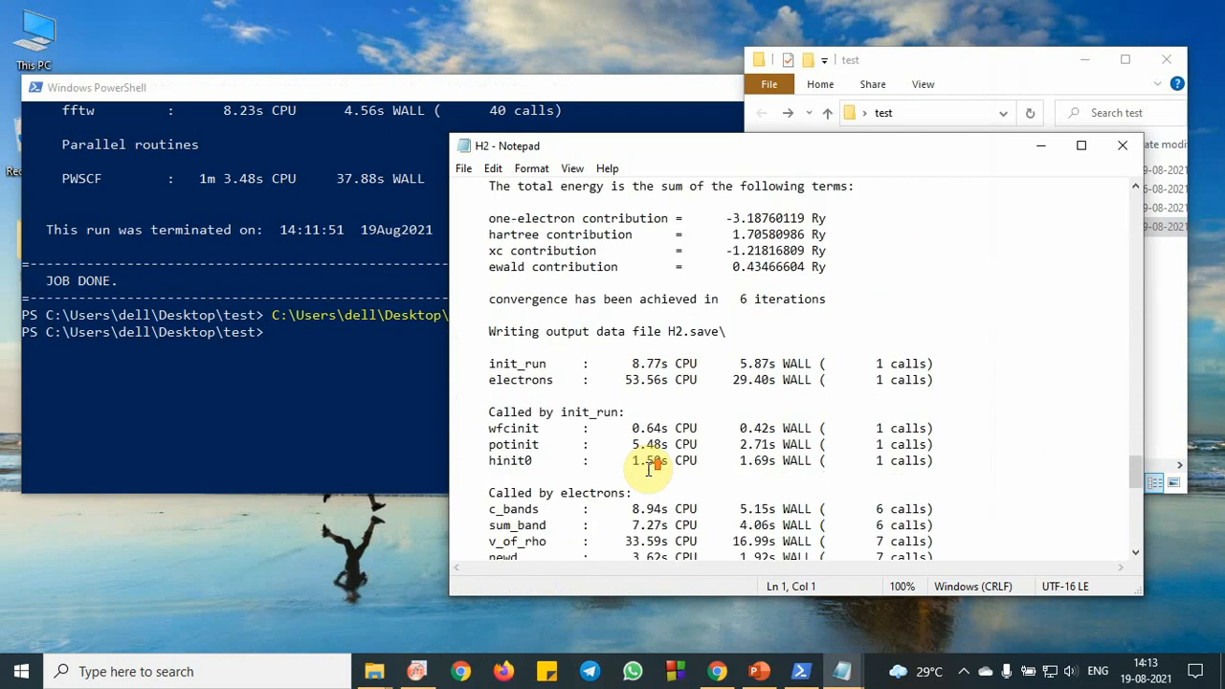
scroll("up", 3)
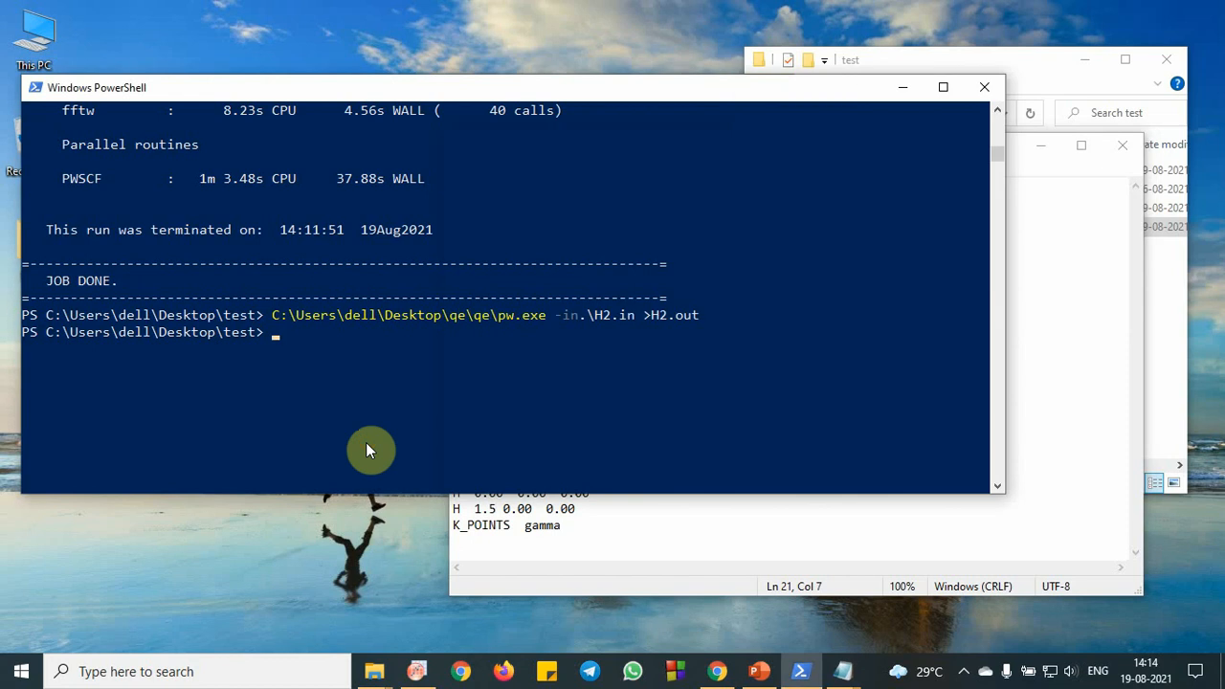
Rerun the recalled pw.exe command with output redirected to H2-1.out.
key("Up")
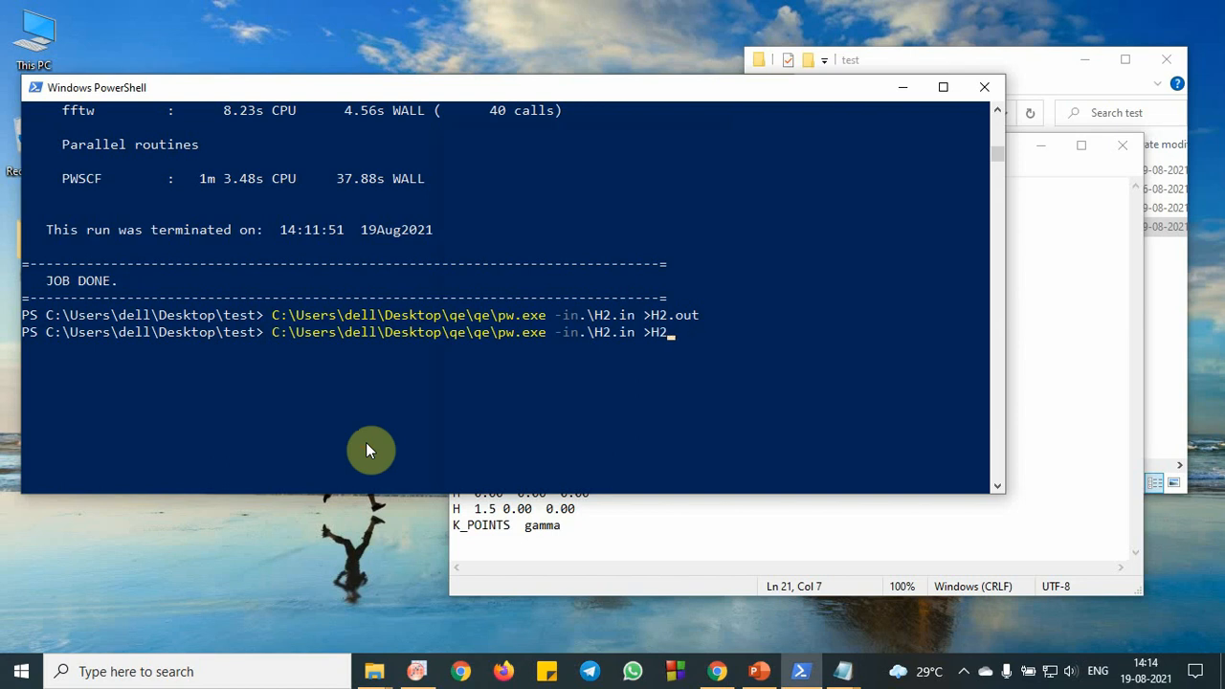
type("-1")
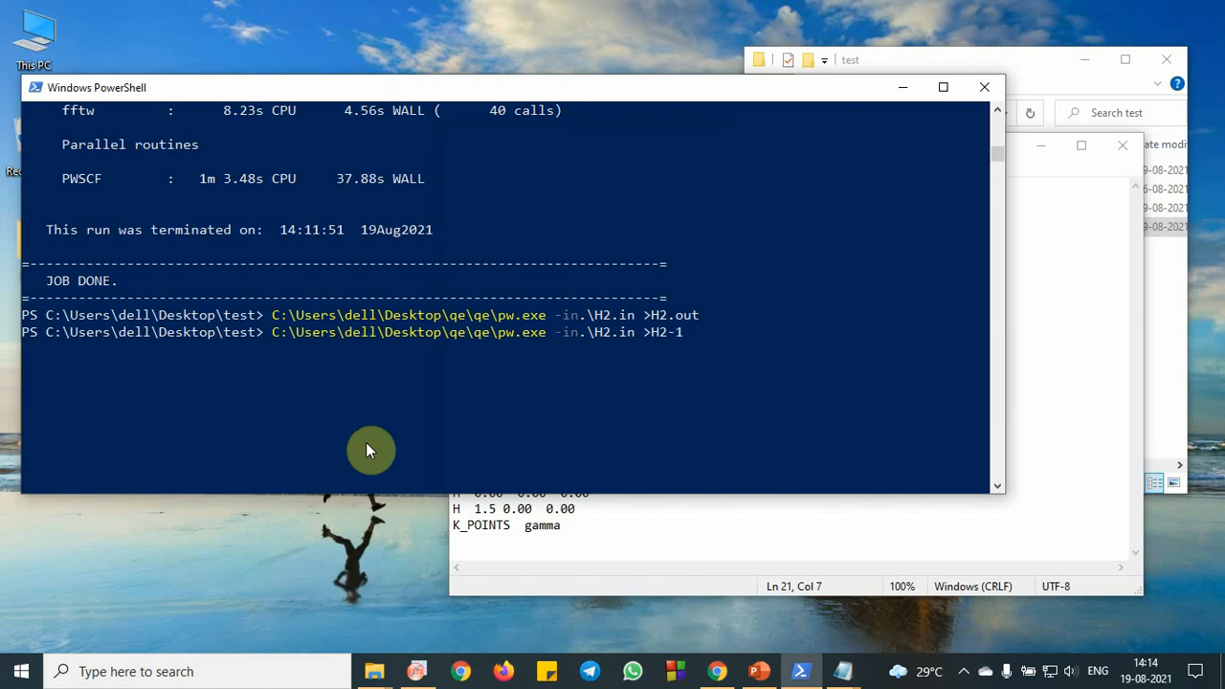
type(".out")
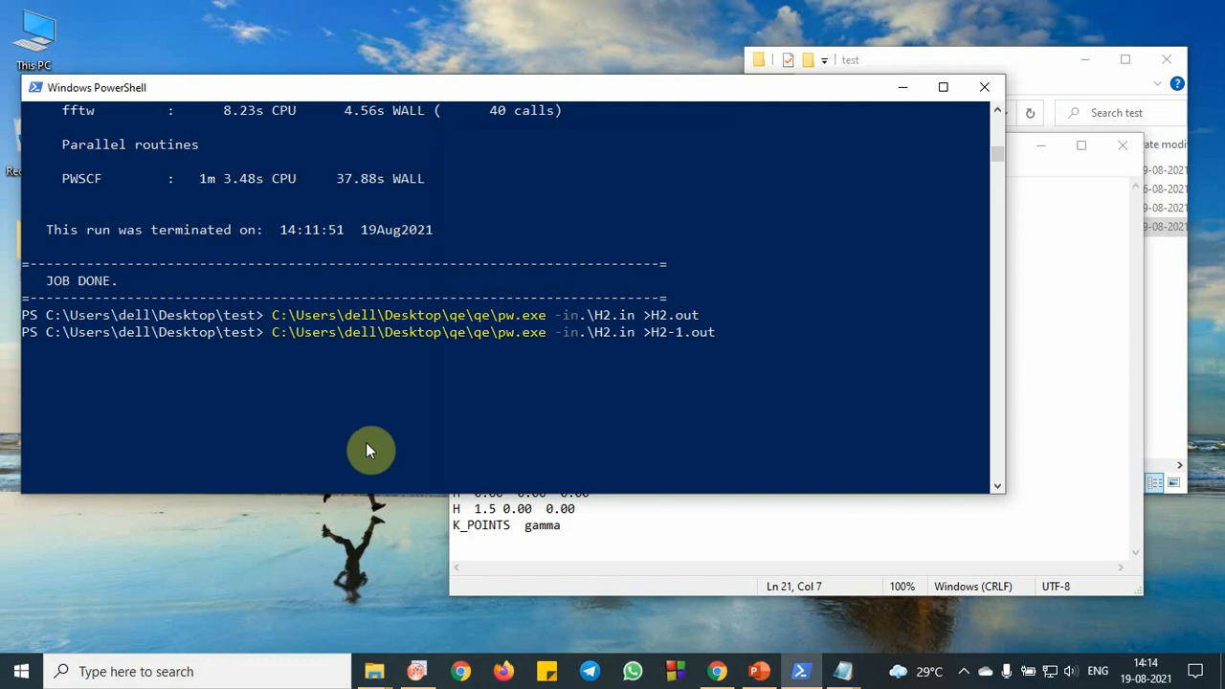
key("Return")
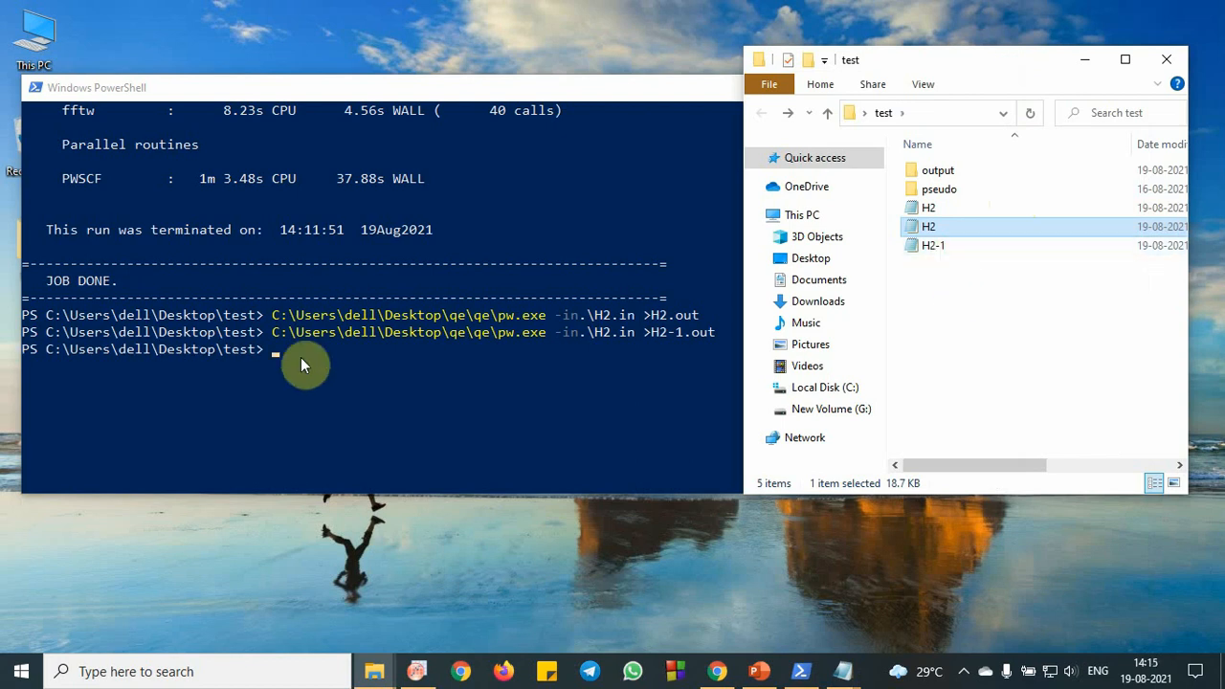
Open H2-1.out to read total energy -2.33107492 Ry, then return to the Origin worksheet.
left_click(954, 246)
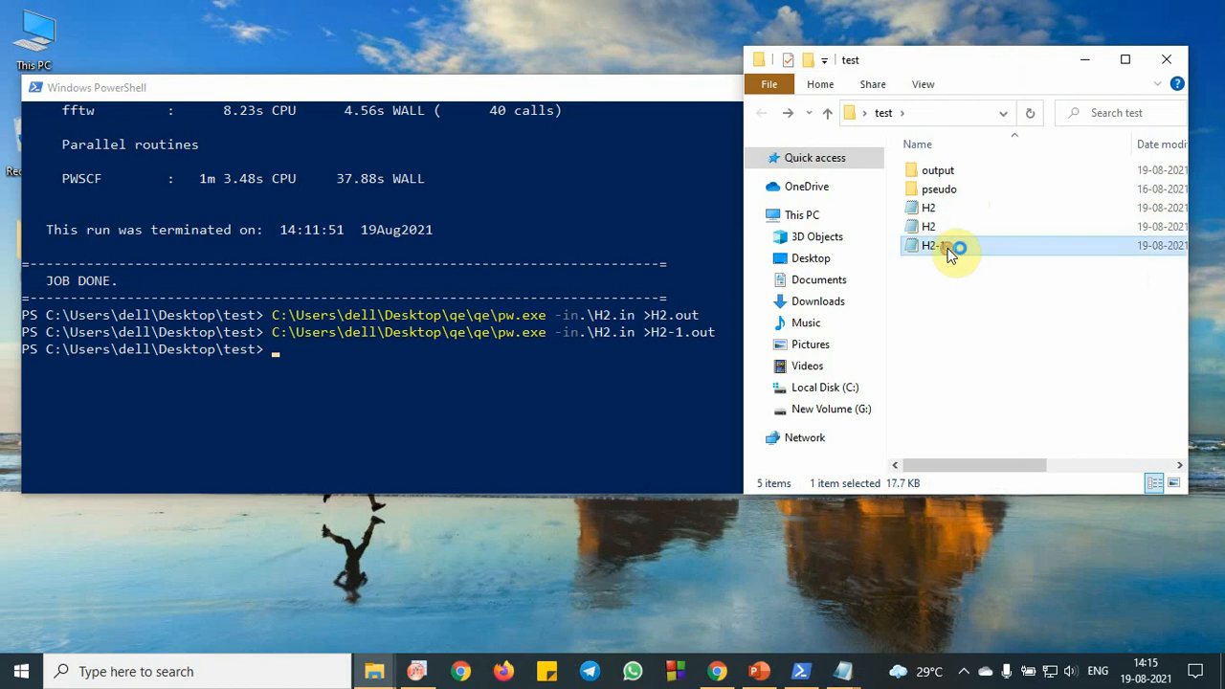
double_click(928, 246)
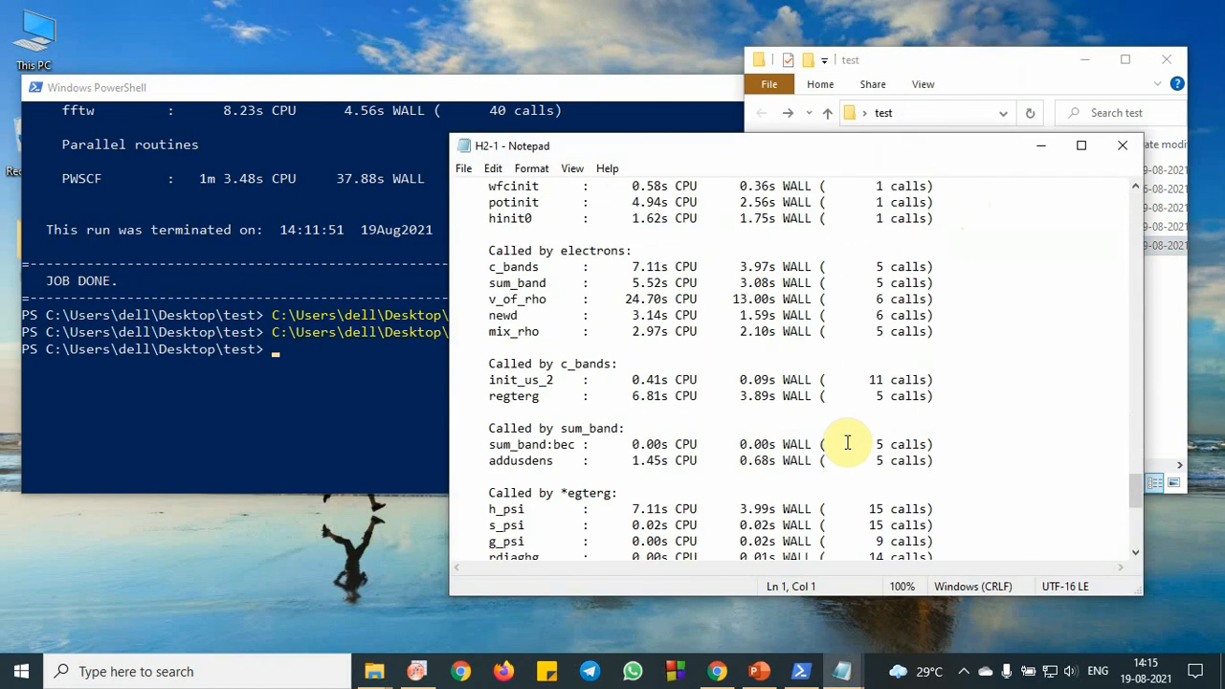
scroll("up", 3)
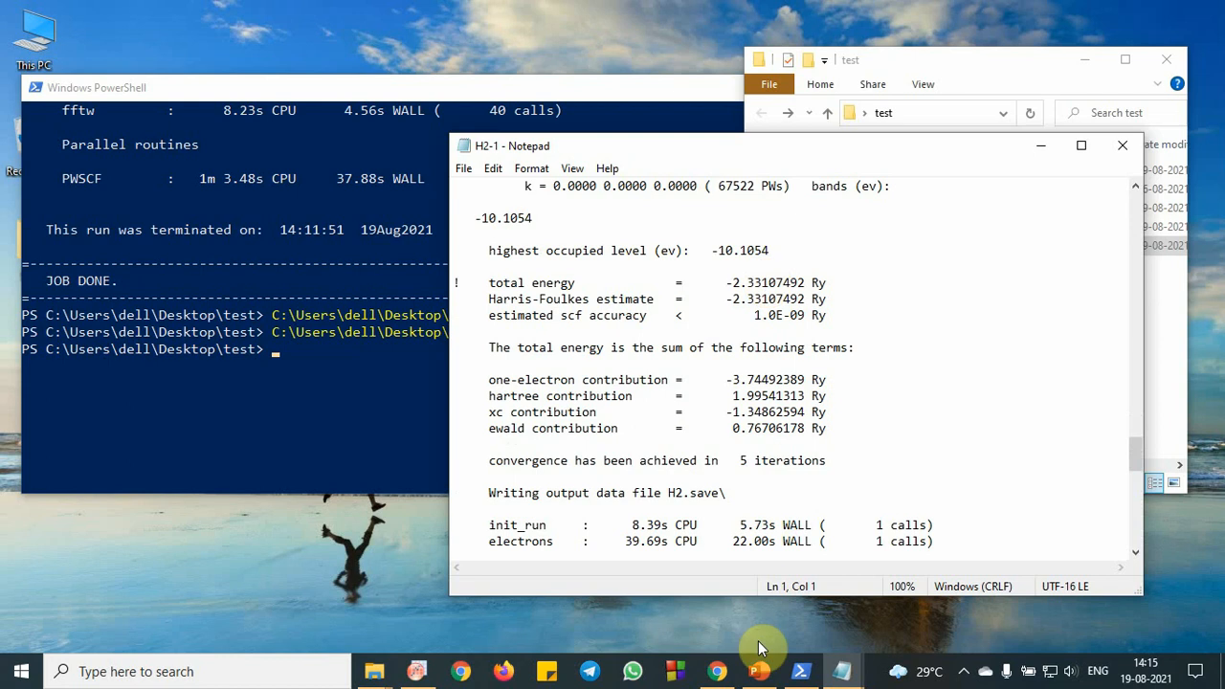
left_click(419, 671)
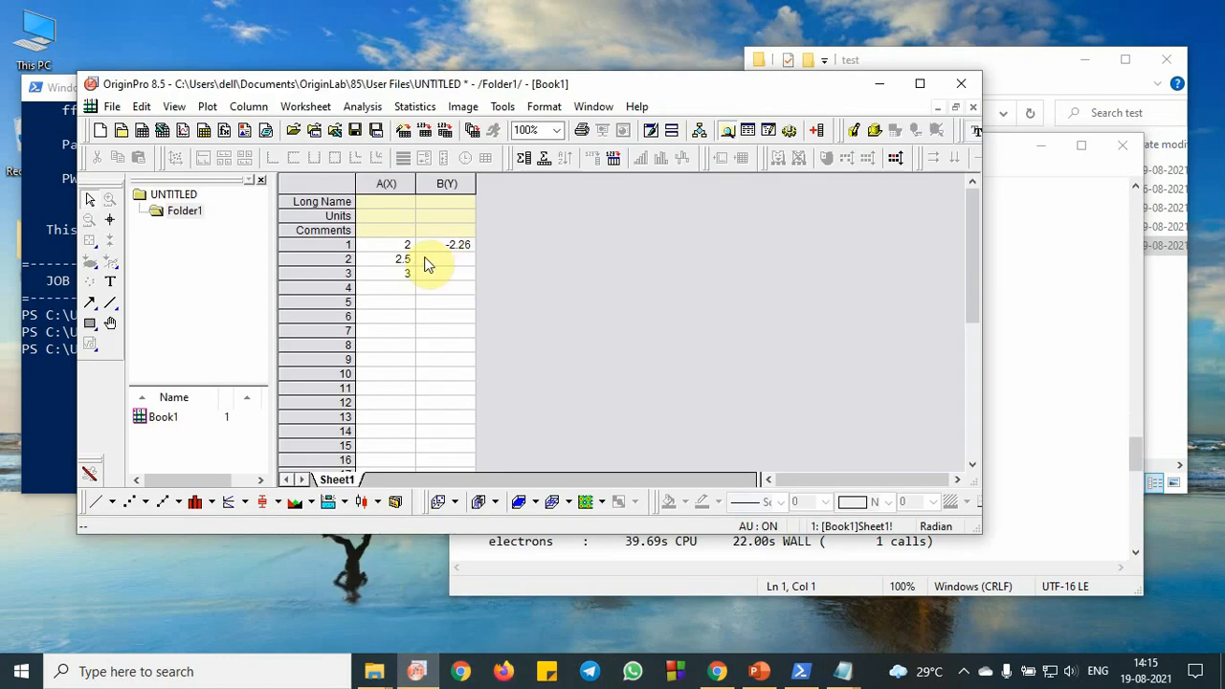
left_click(403, 258)
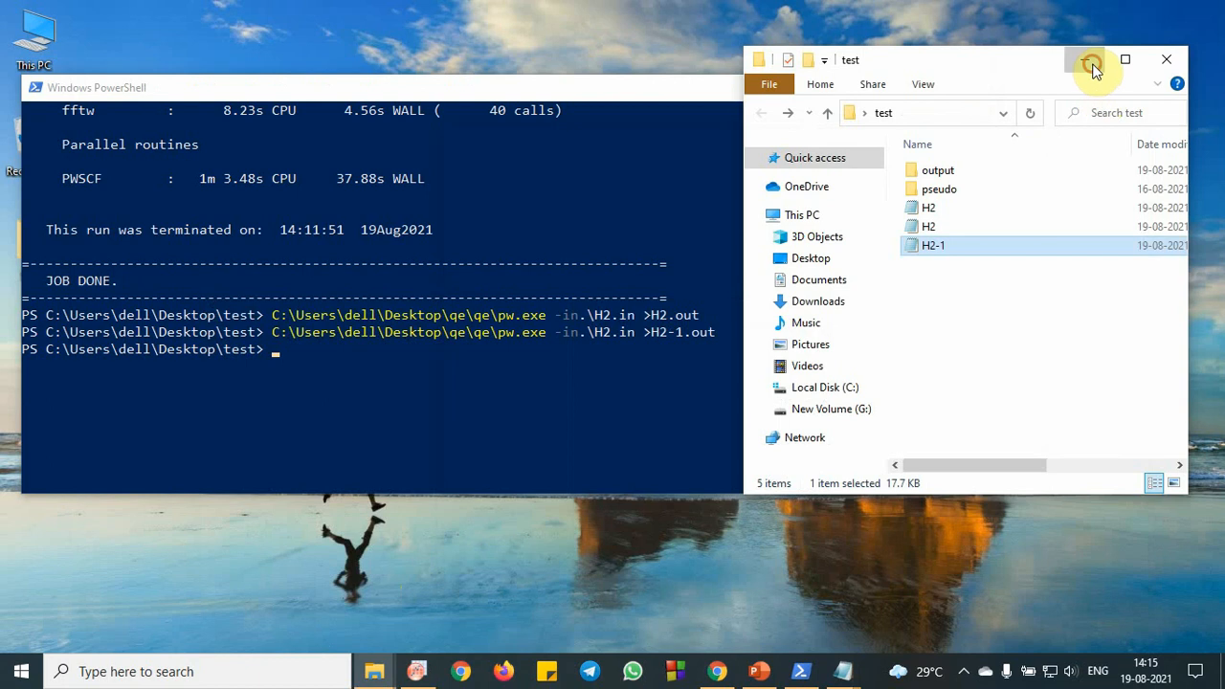
Minimize File Explorer to reveal the PowerPoint energy-vs-bond-length slide.
left_click(758, 671)
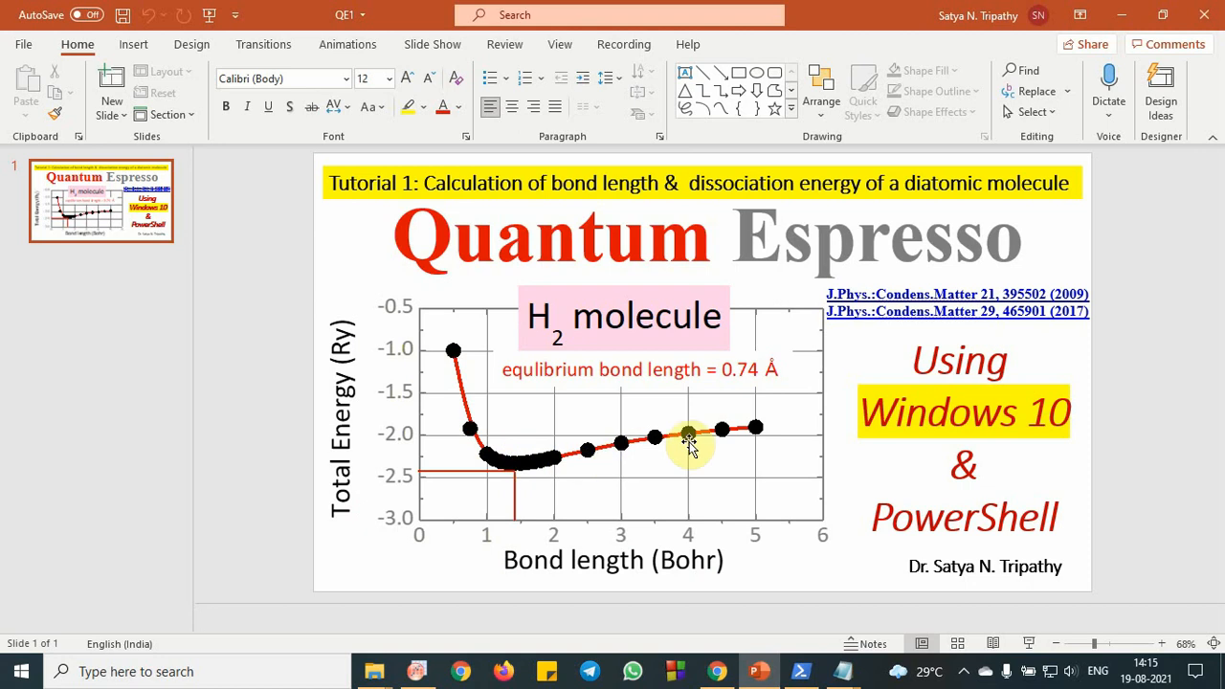
mouse_move(517, 478)
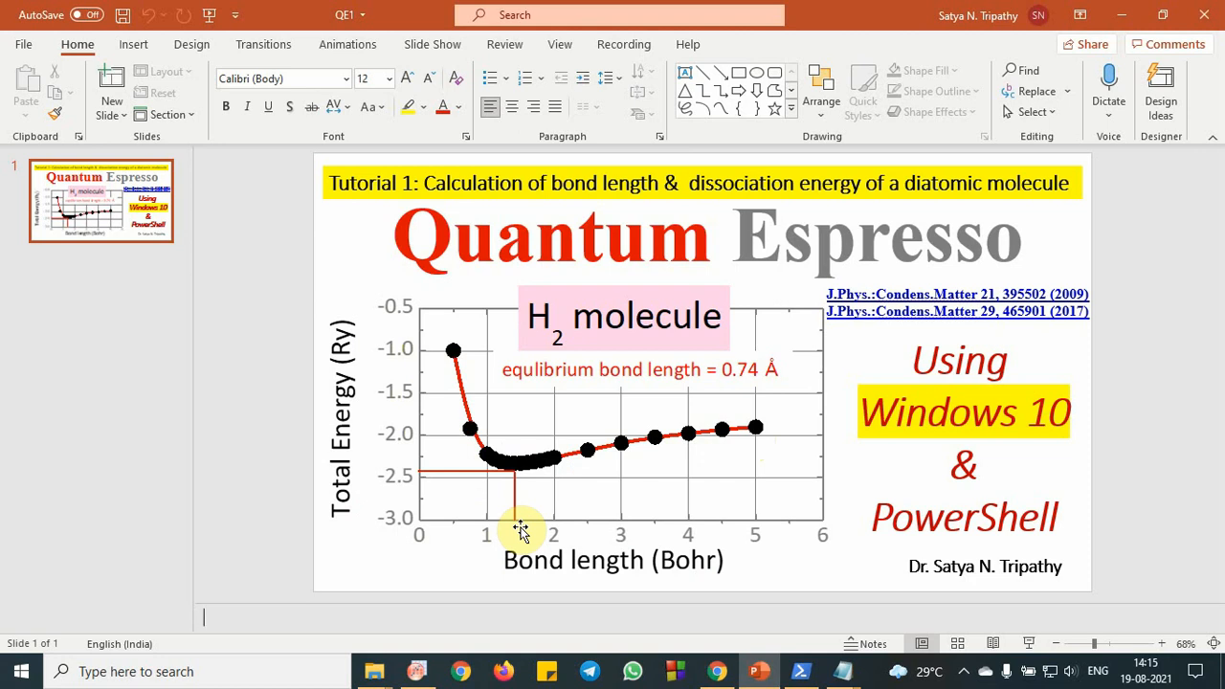
mouse_move(443, 482)
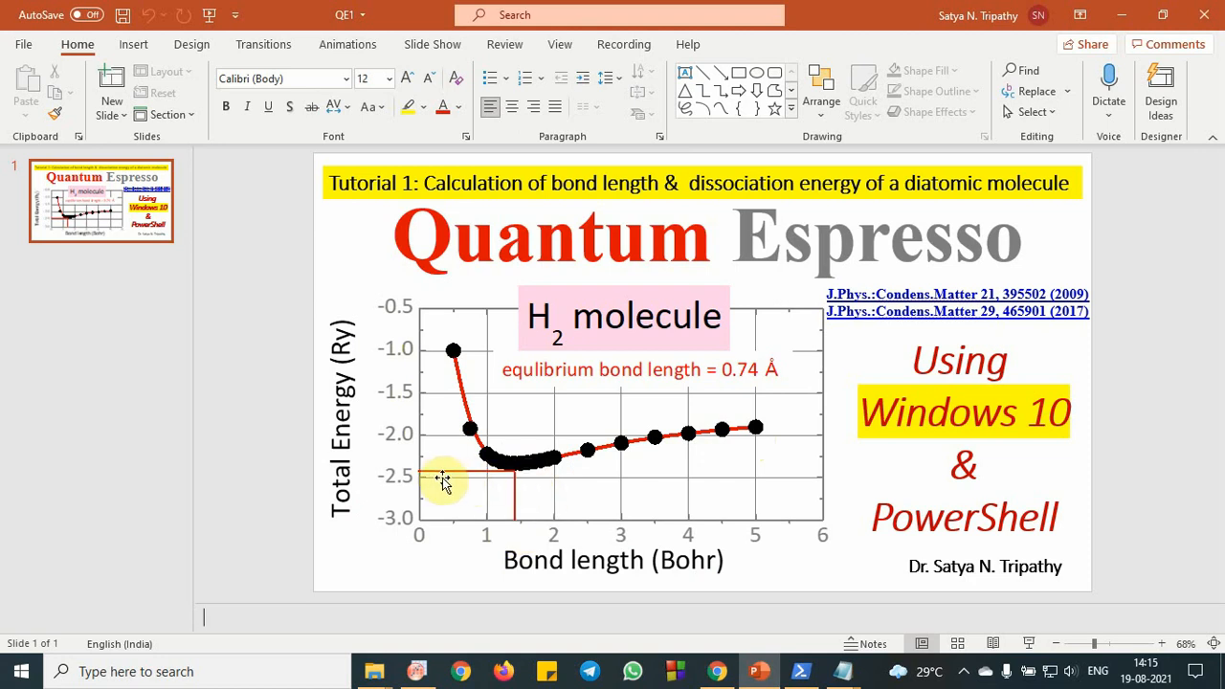
mouse_move(411, 479)
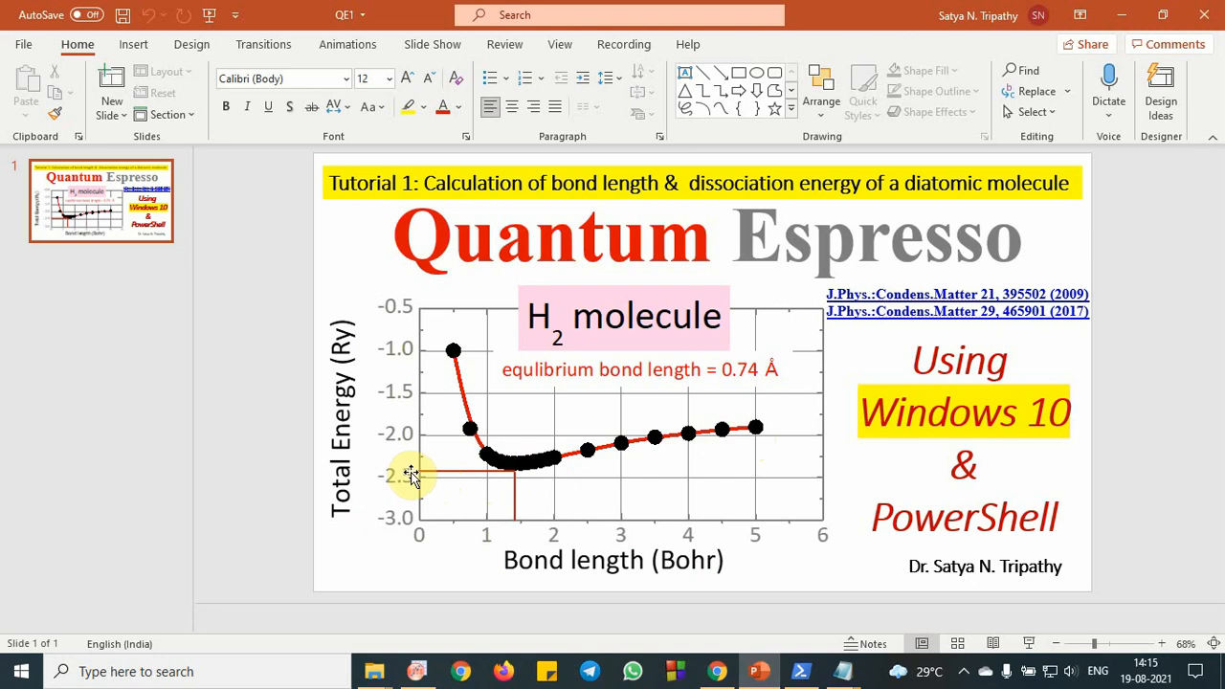
mouse_move(491, 481)
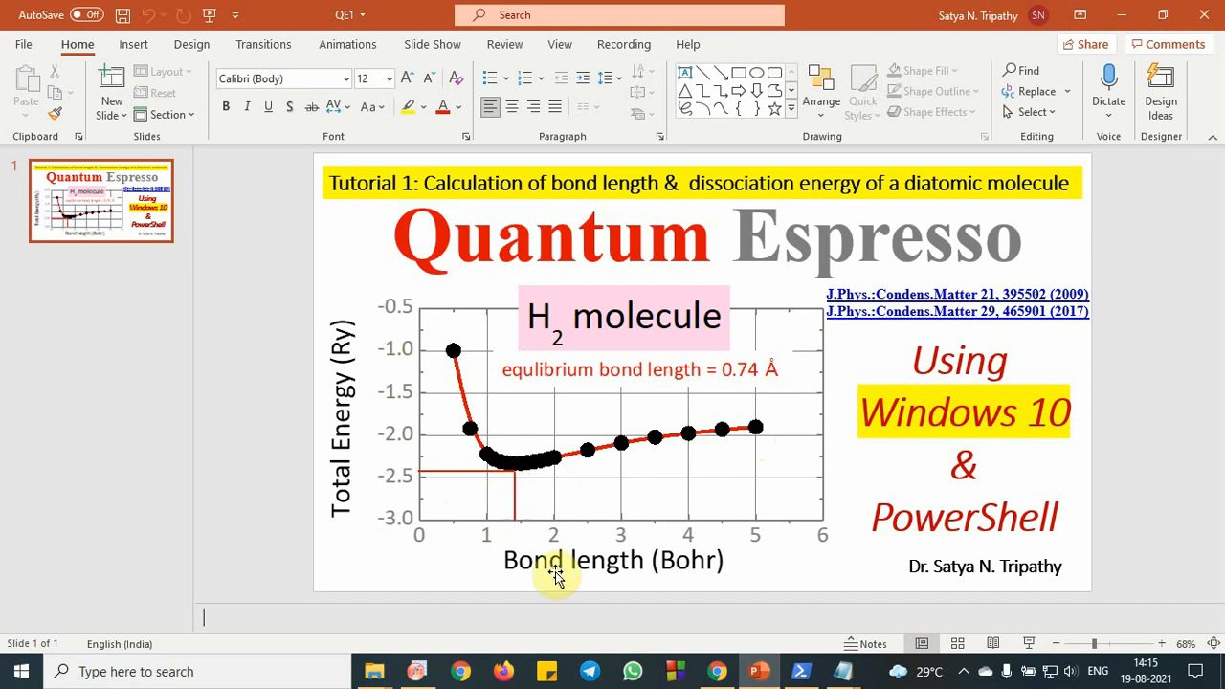
mouse_move(517, 359)
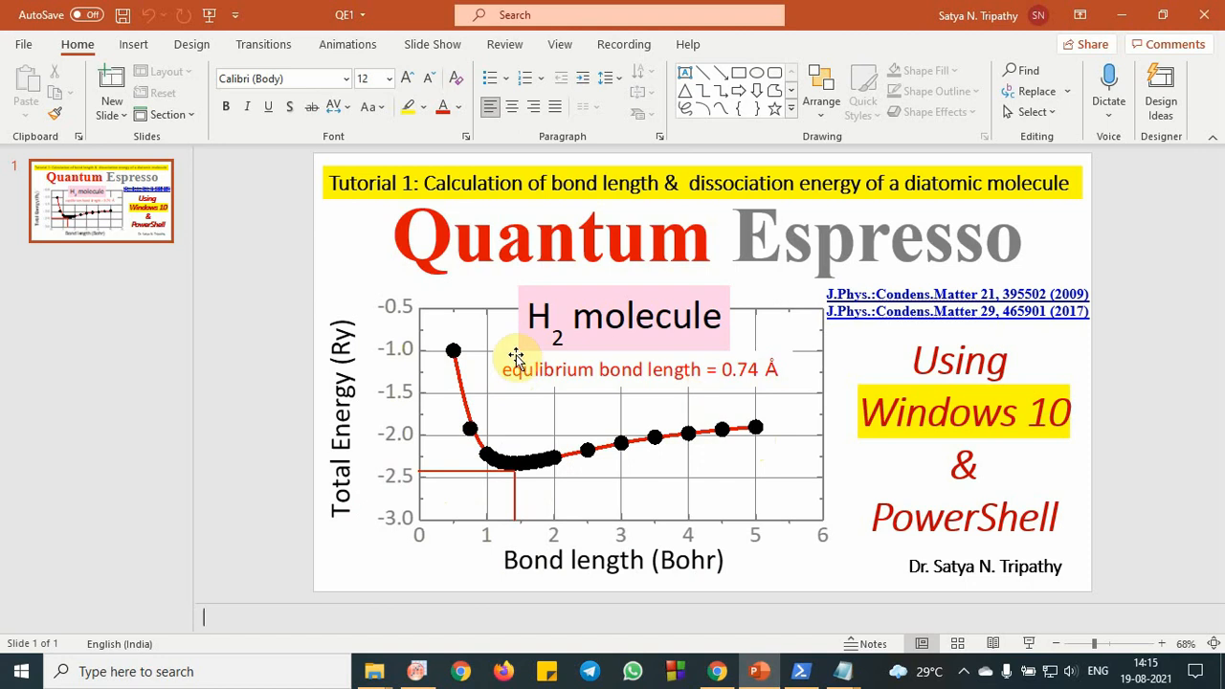
mouse_move(754, 383)
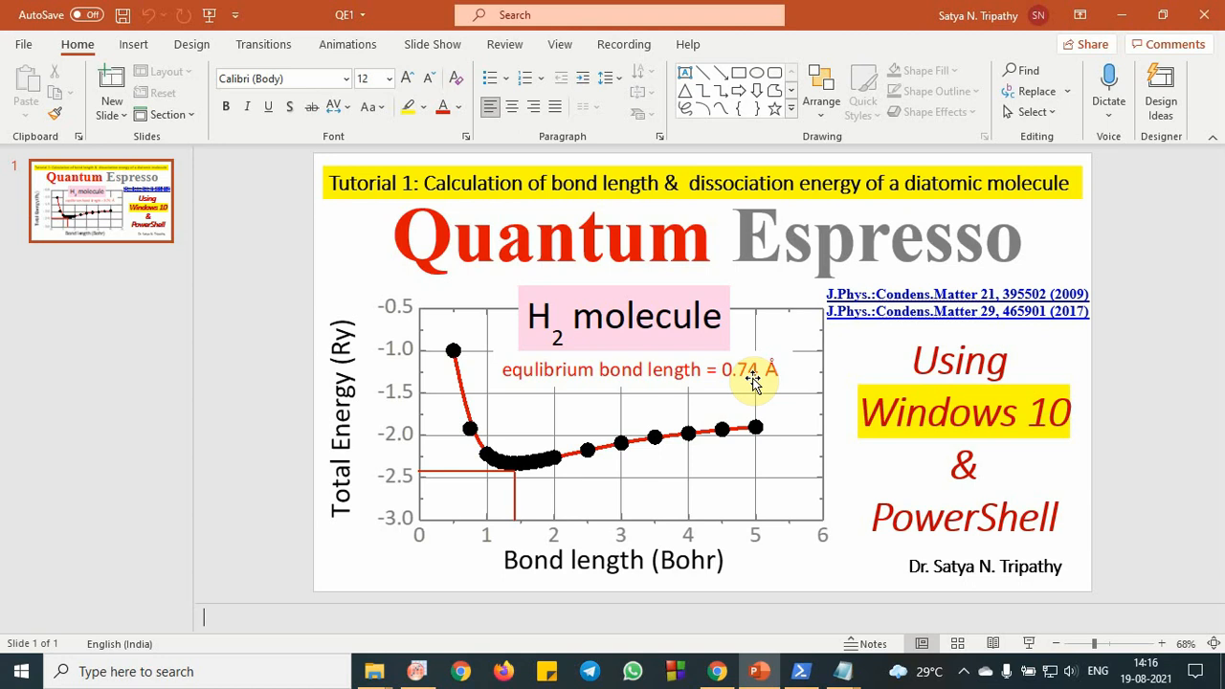
mouse_move(905, 500)
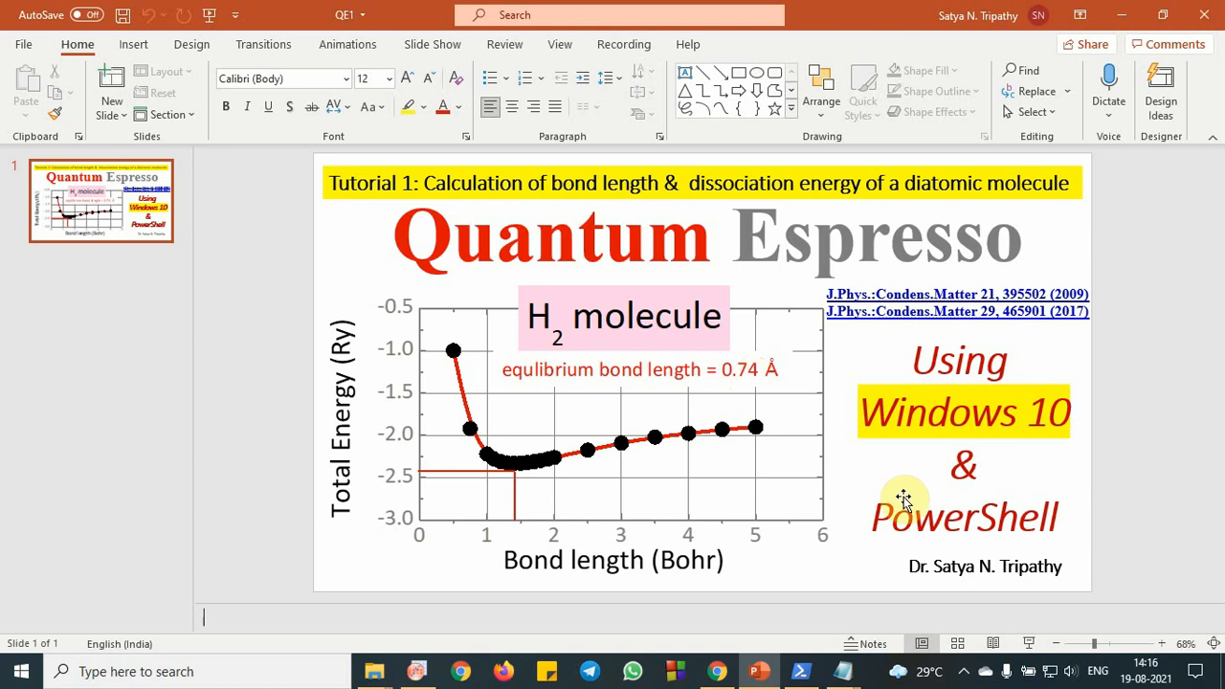